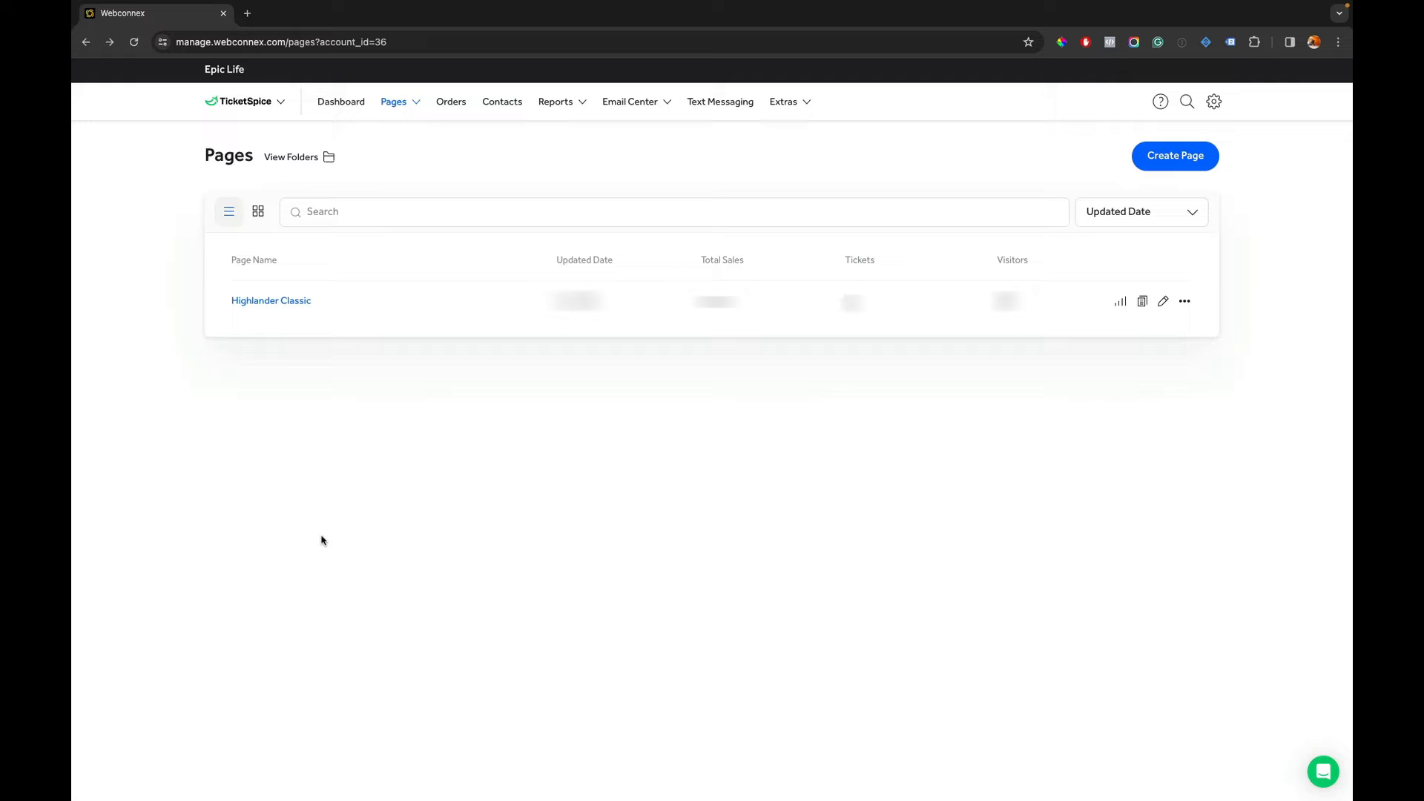
mouse_move(782, 385)
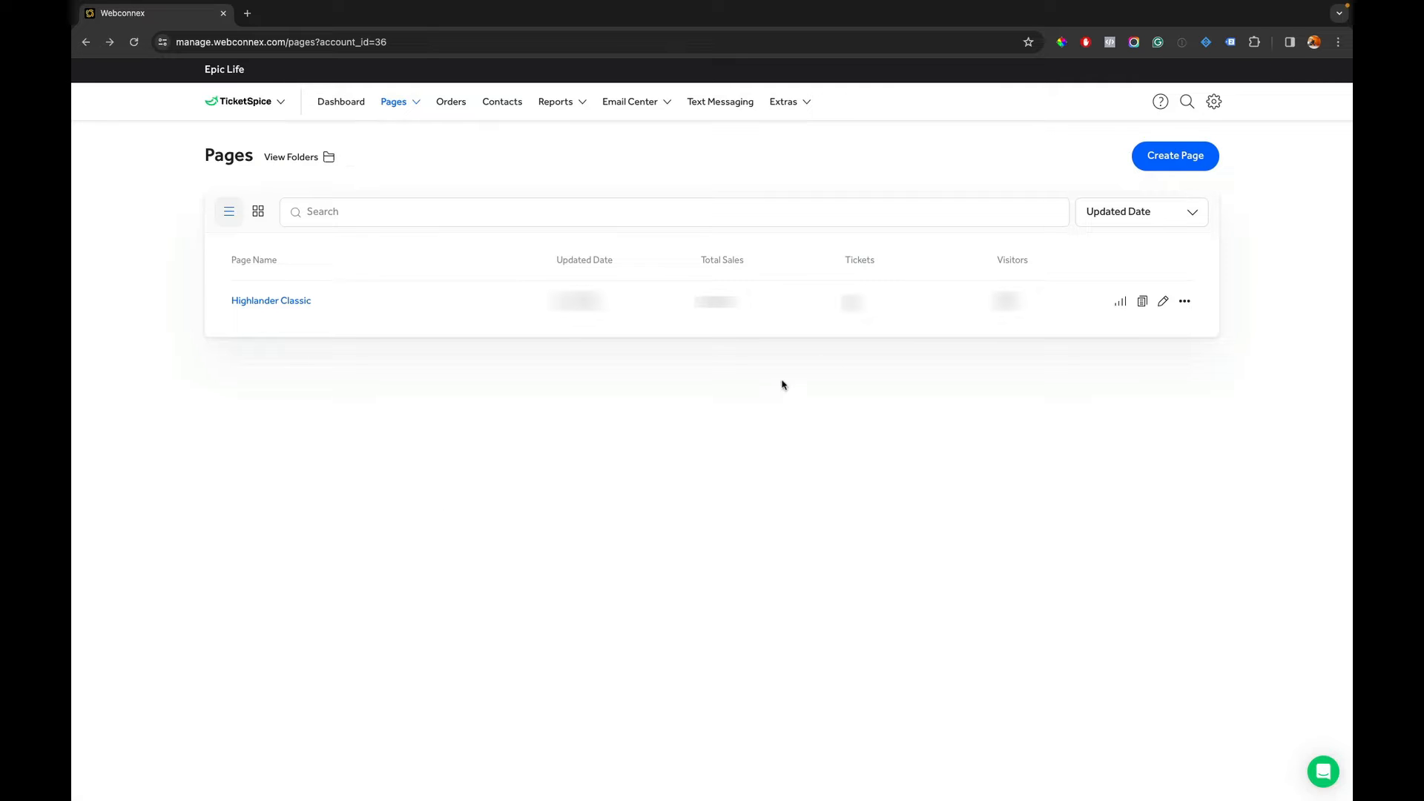
Go to Payment Processors under the settings gear, showing the single WePay processor.
click(1214, 100)
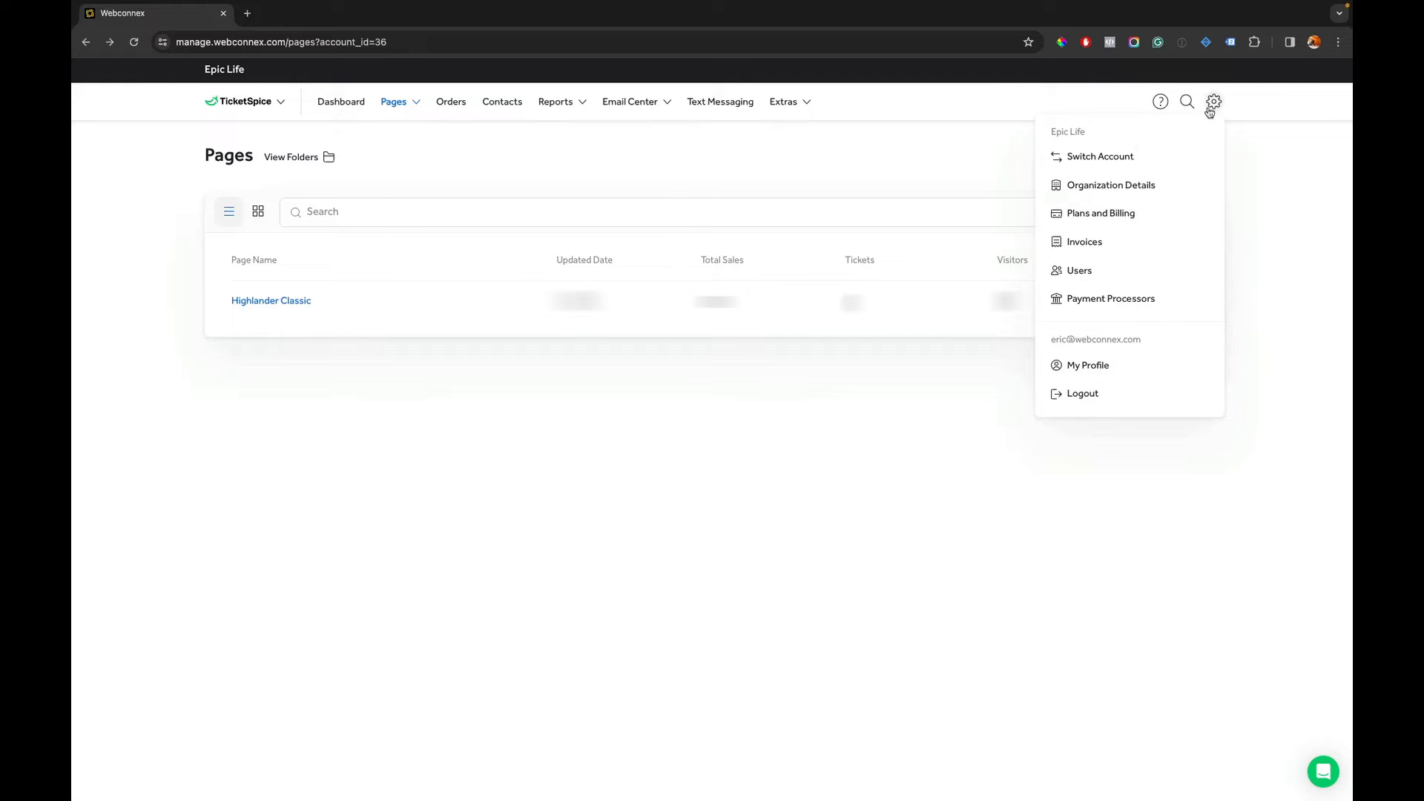
mouse_move(1110, 298)
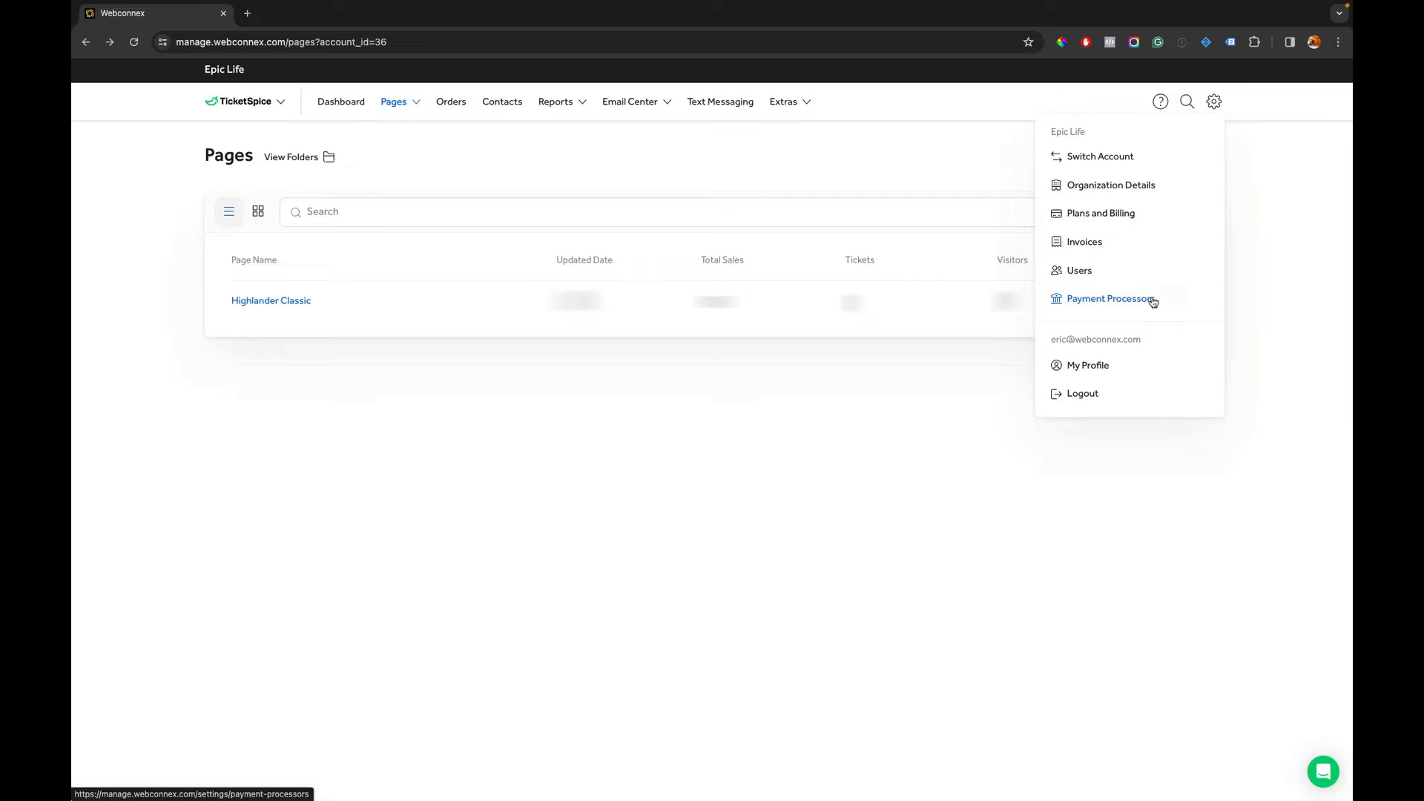
click(1109, 298)
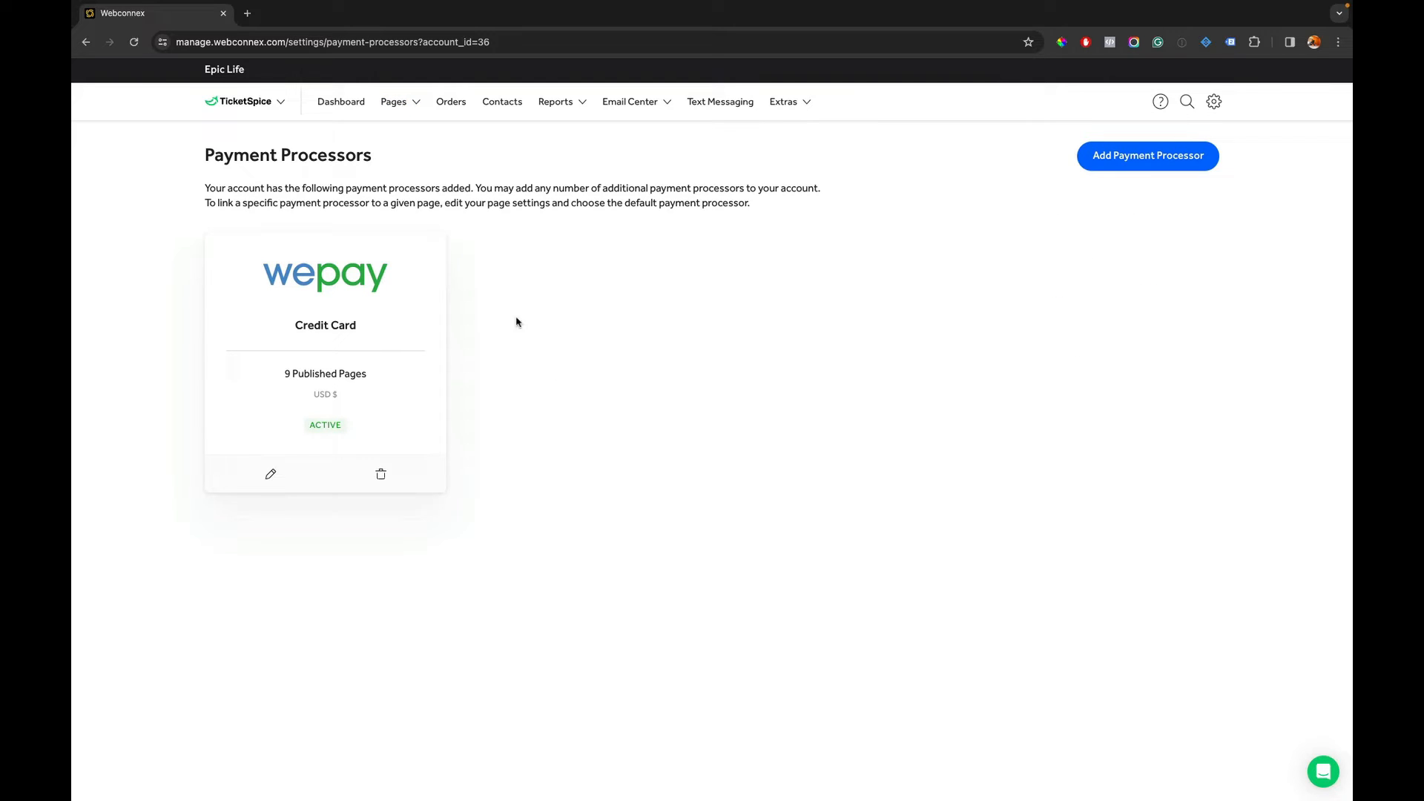
mouse_move(298, 521)
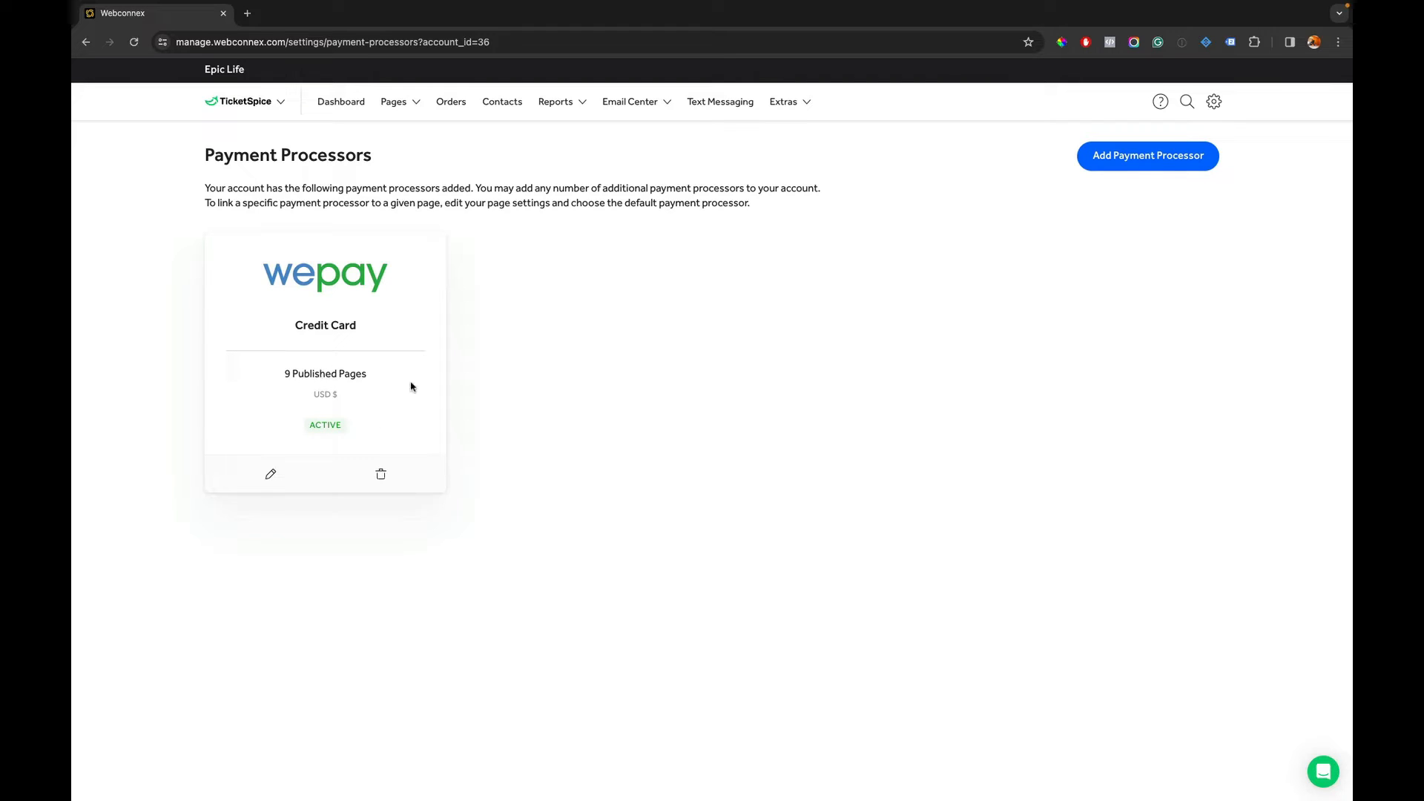
mouse_move(1148, 155)
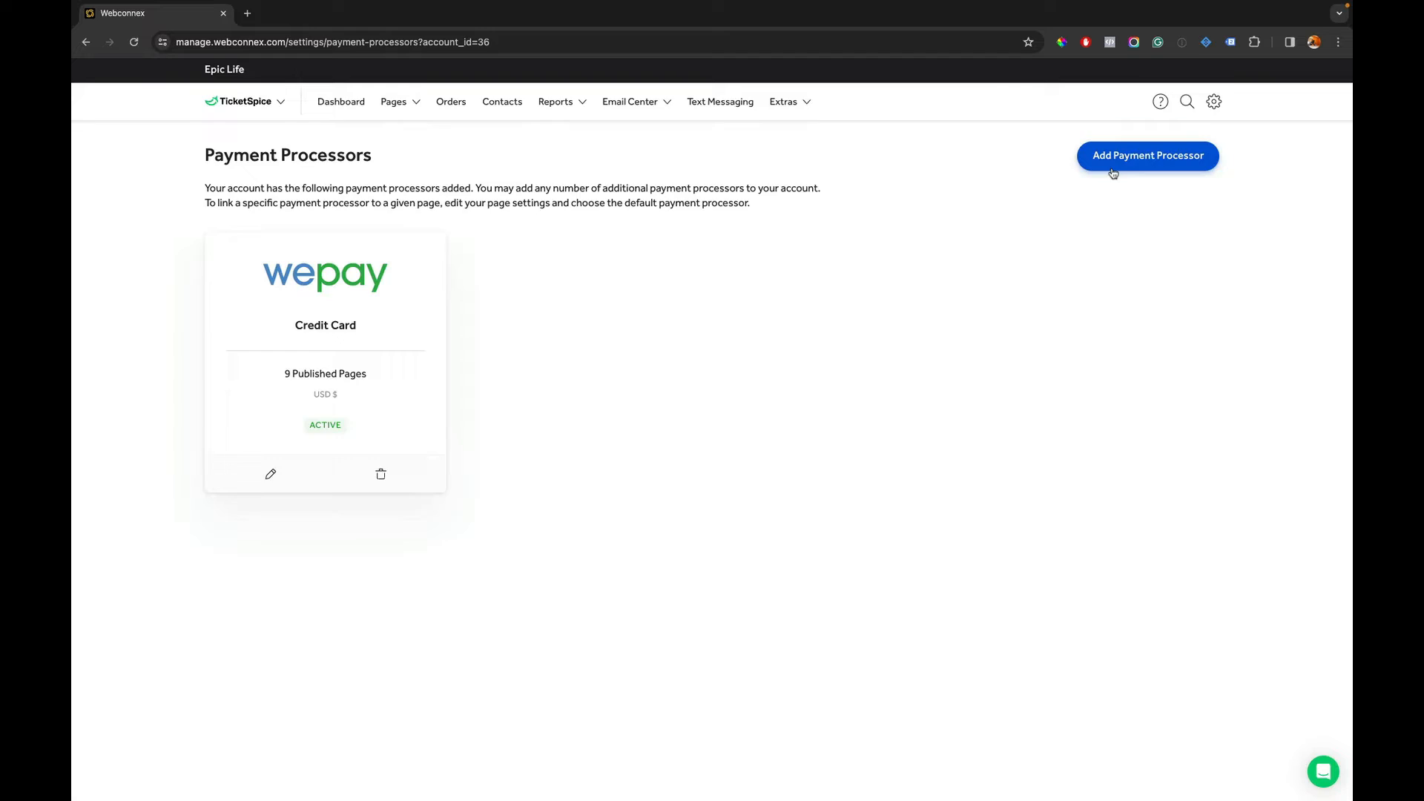
Add a Credit Card processor from Webconnex Payments named 'Webconnex Payments' and continue to business details.
click(1148, 155)
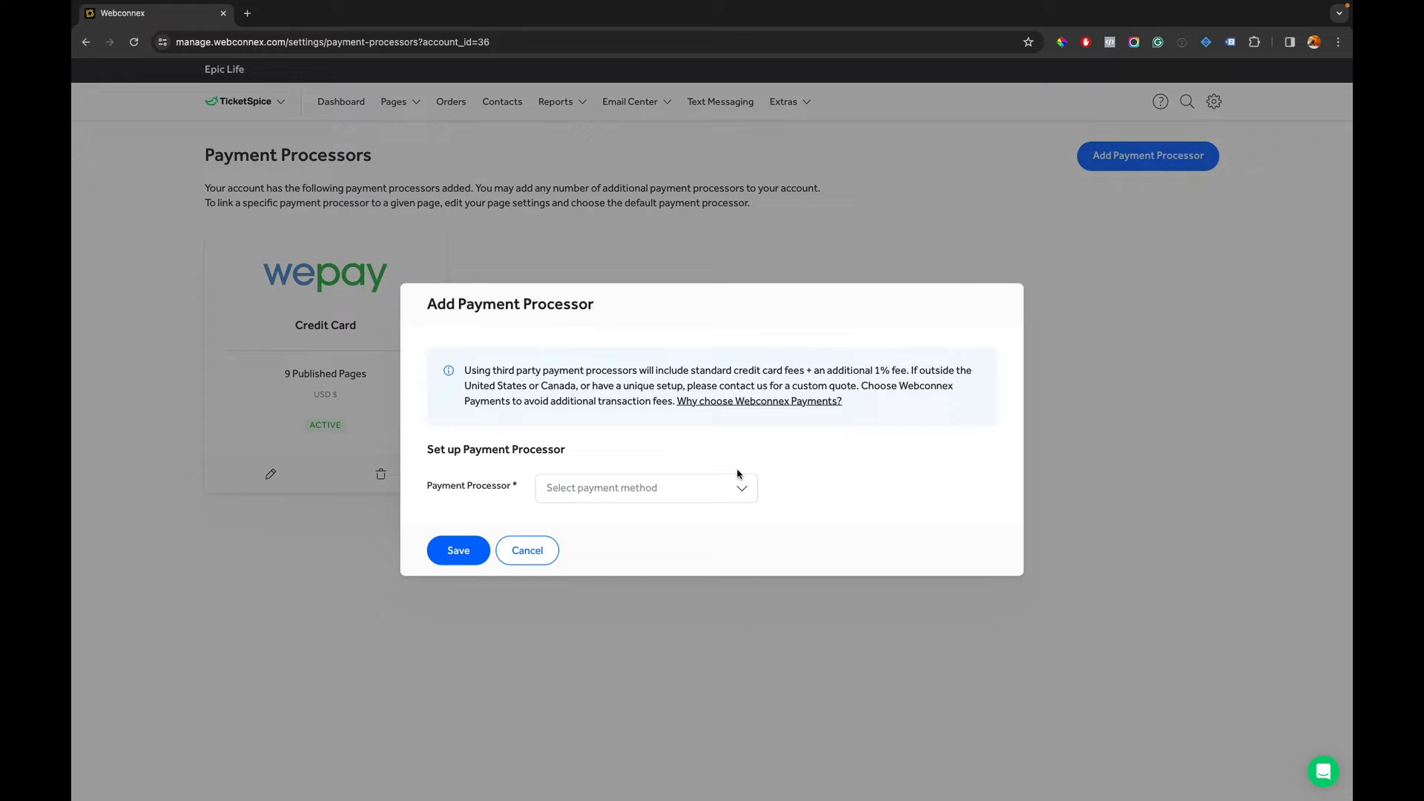
click(645, 489)
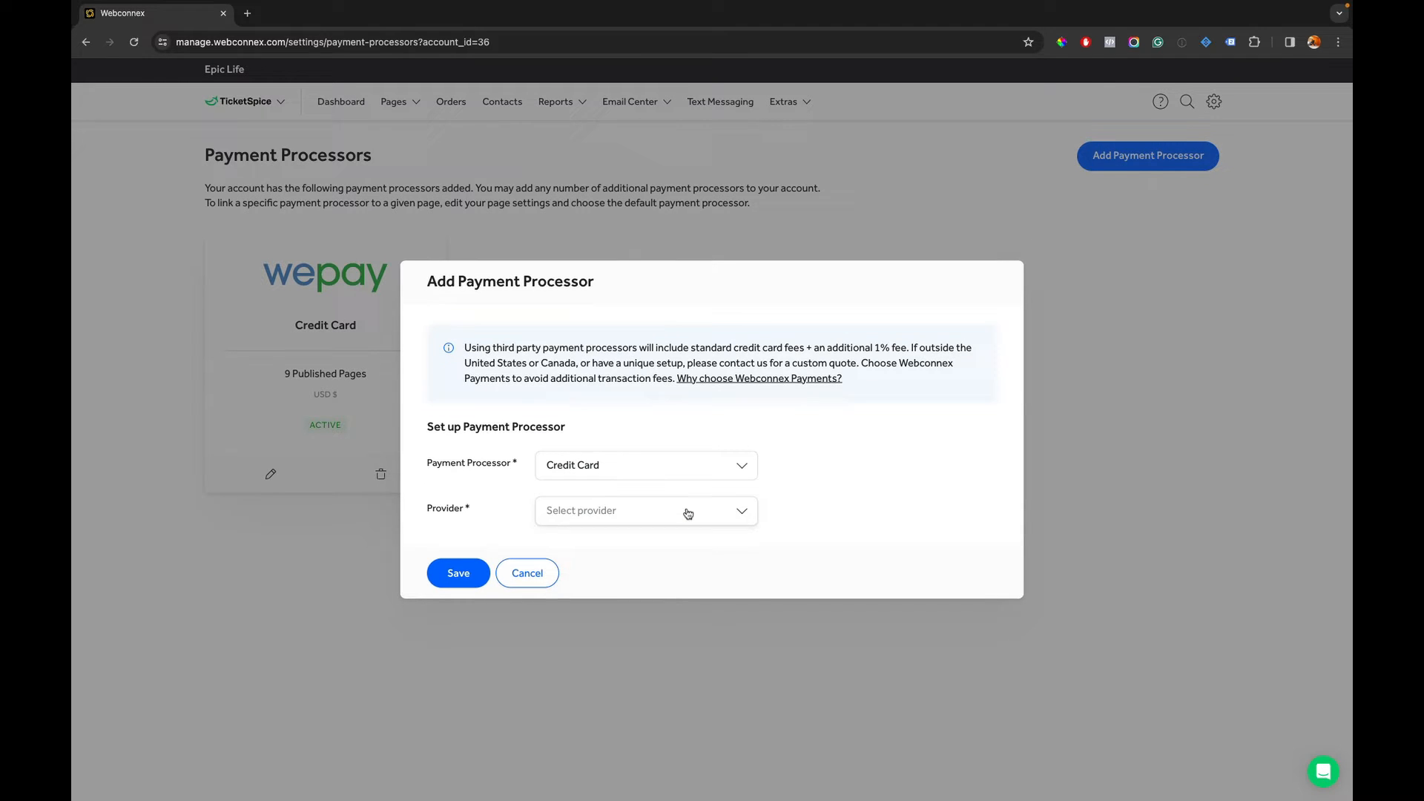
click(645, 510)
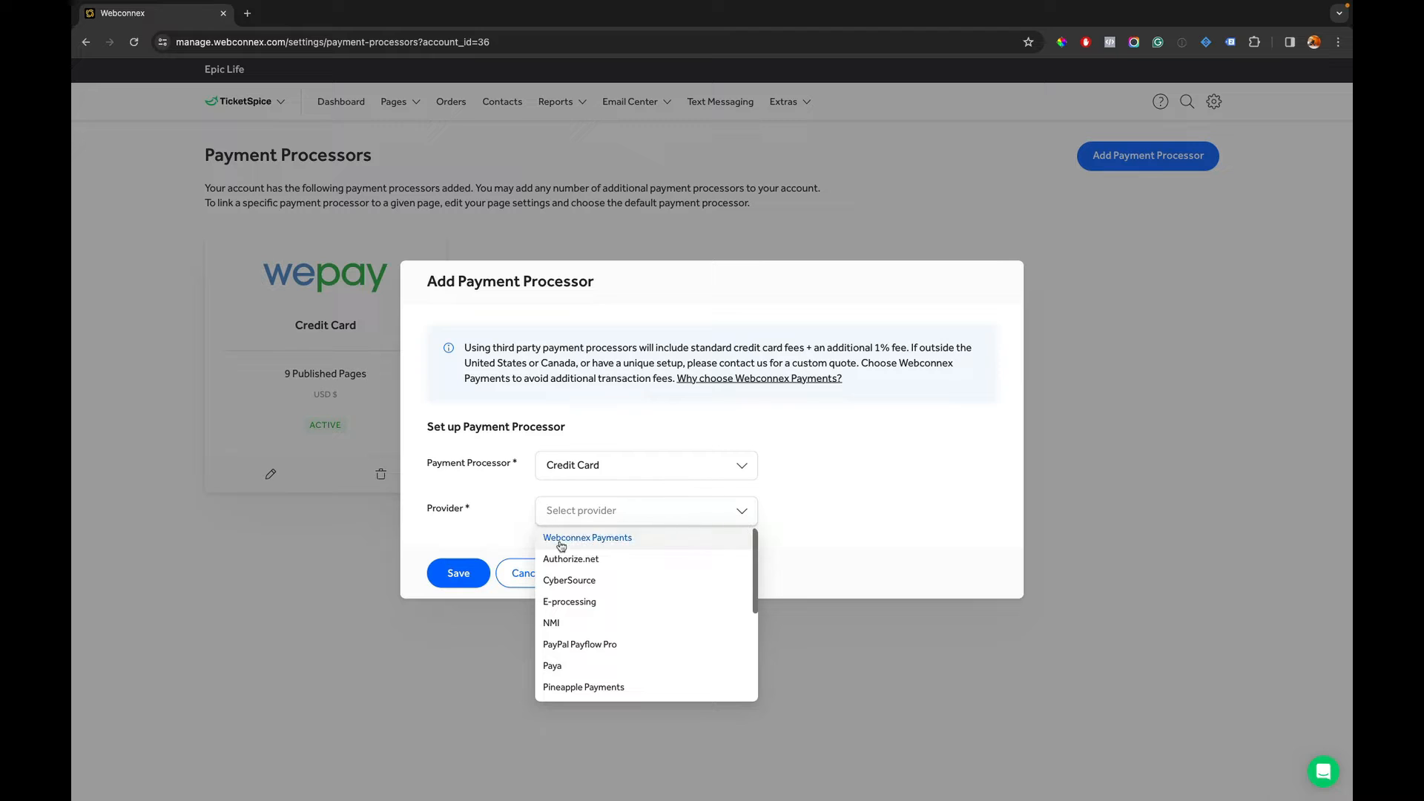
click(587, 538)
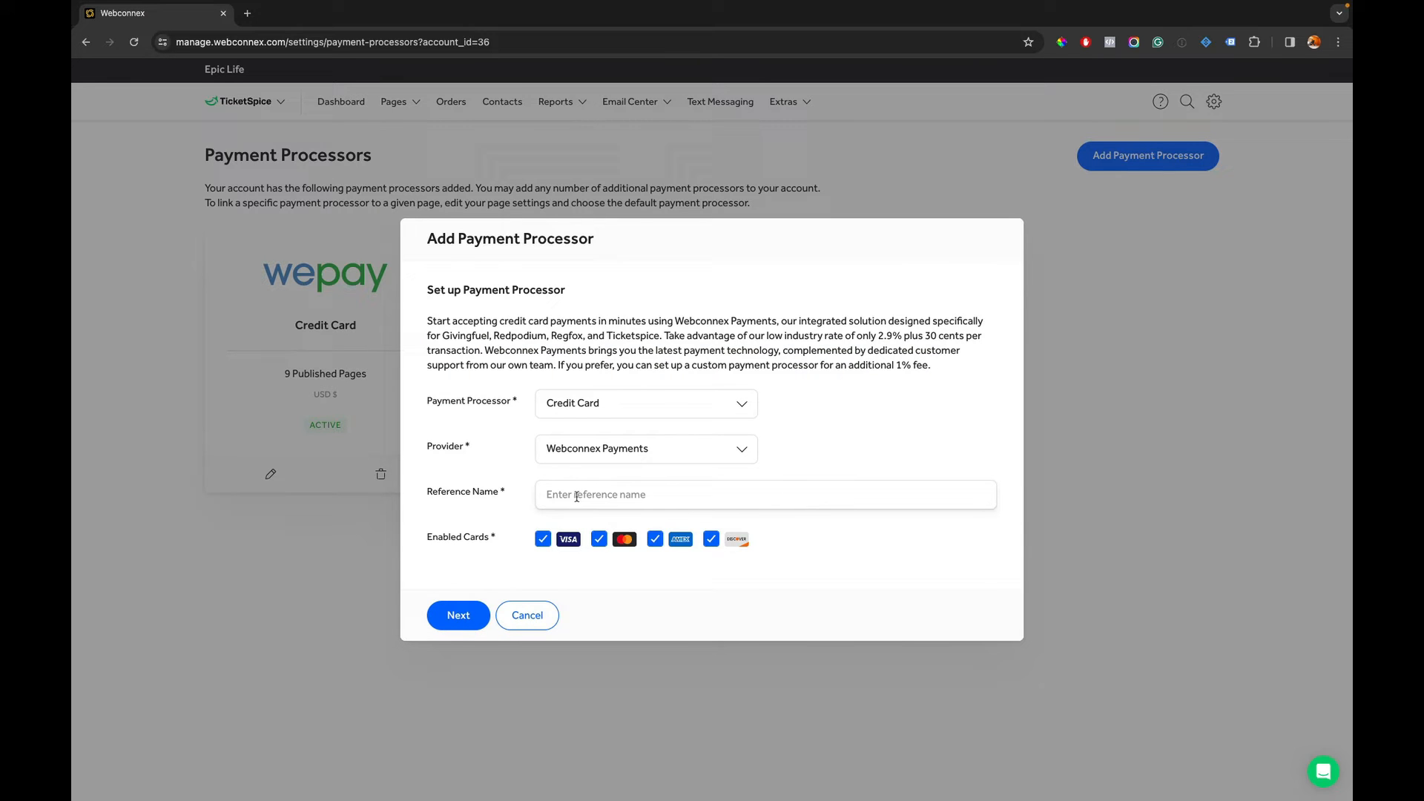
text(W)
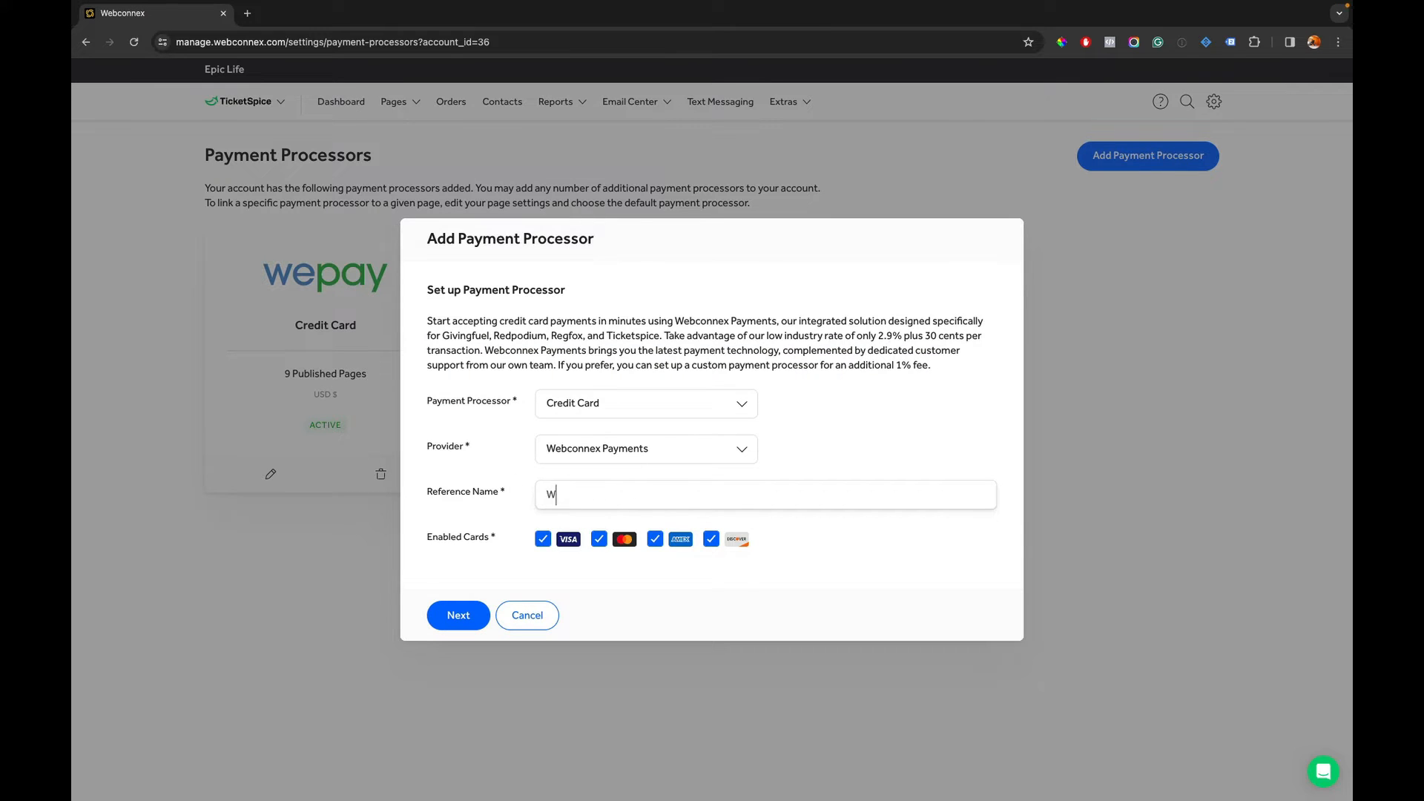
text(ebconnex Payments)
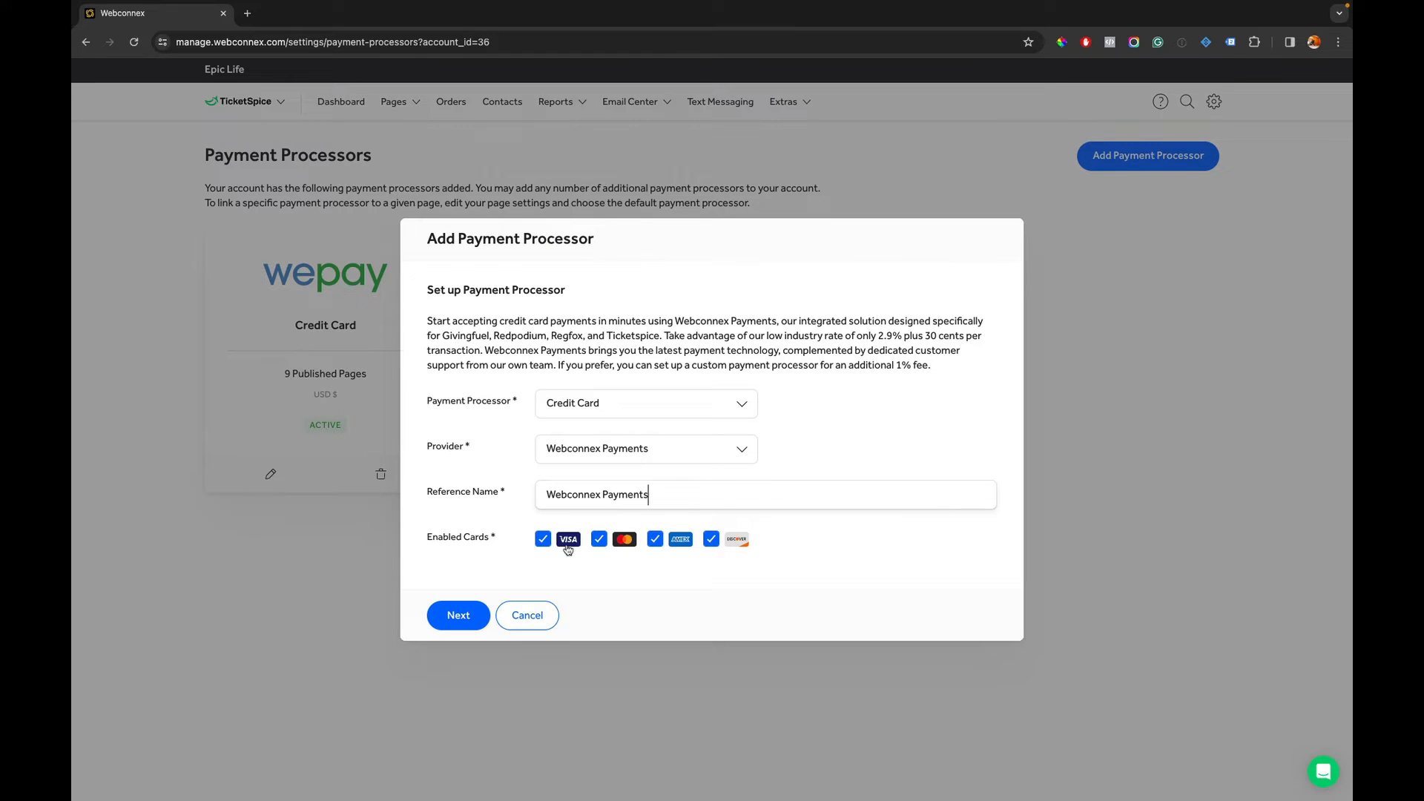
click(458, 615)
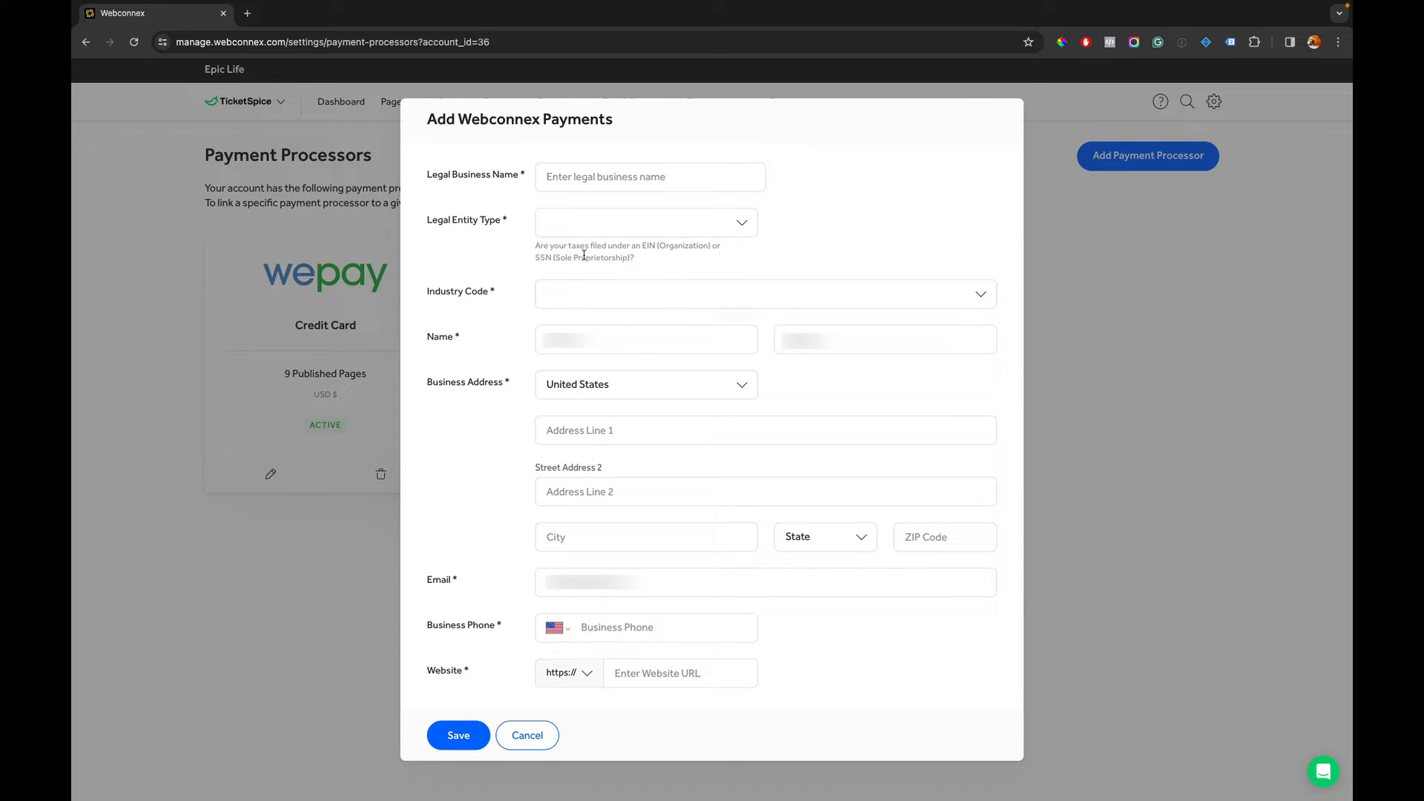
Set legal entity type to Organization, choose an industry code, and save the business details.
click(645, 222)
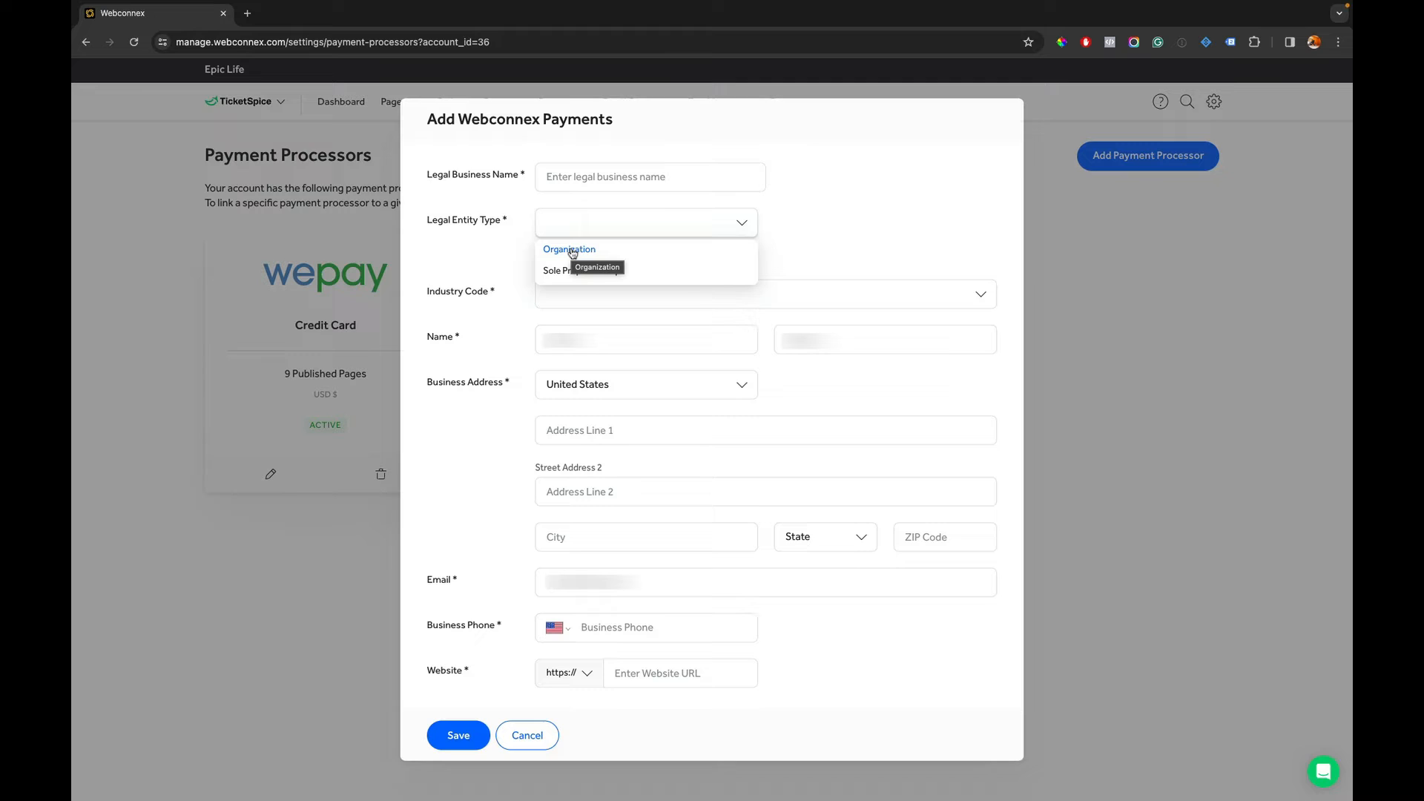
mouse_move(572, 267)
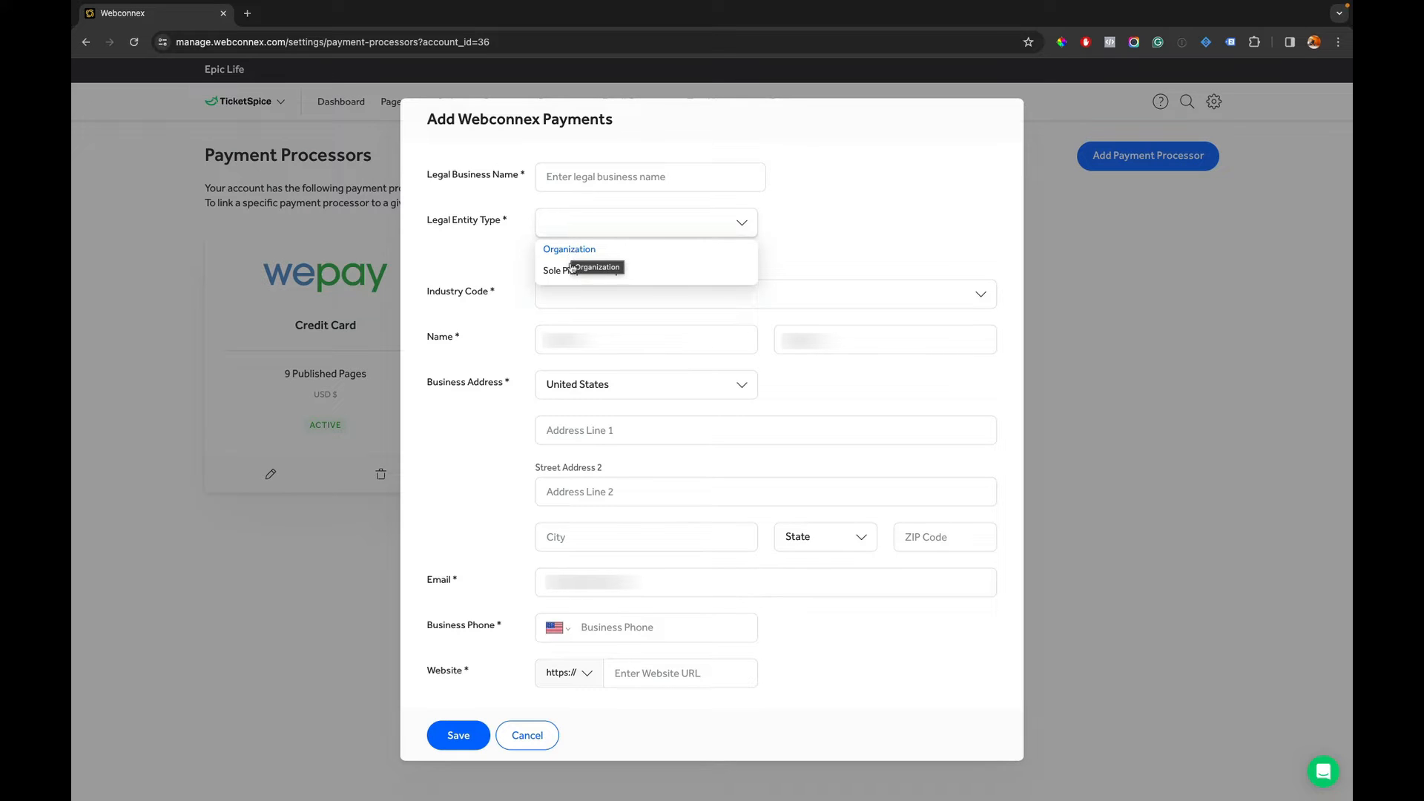
click(569, 249)
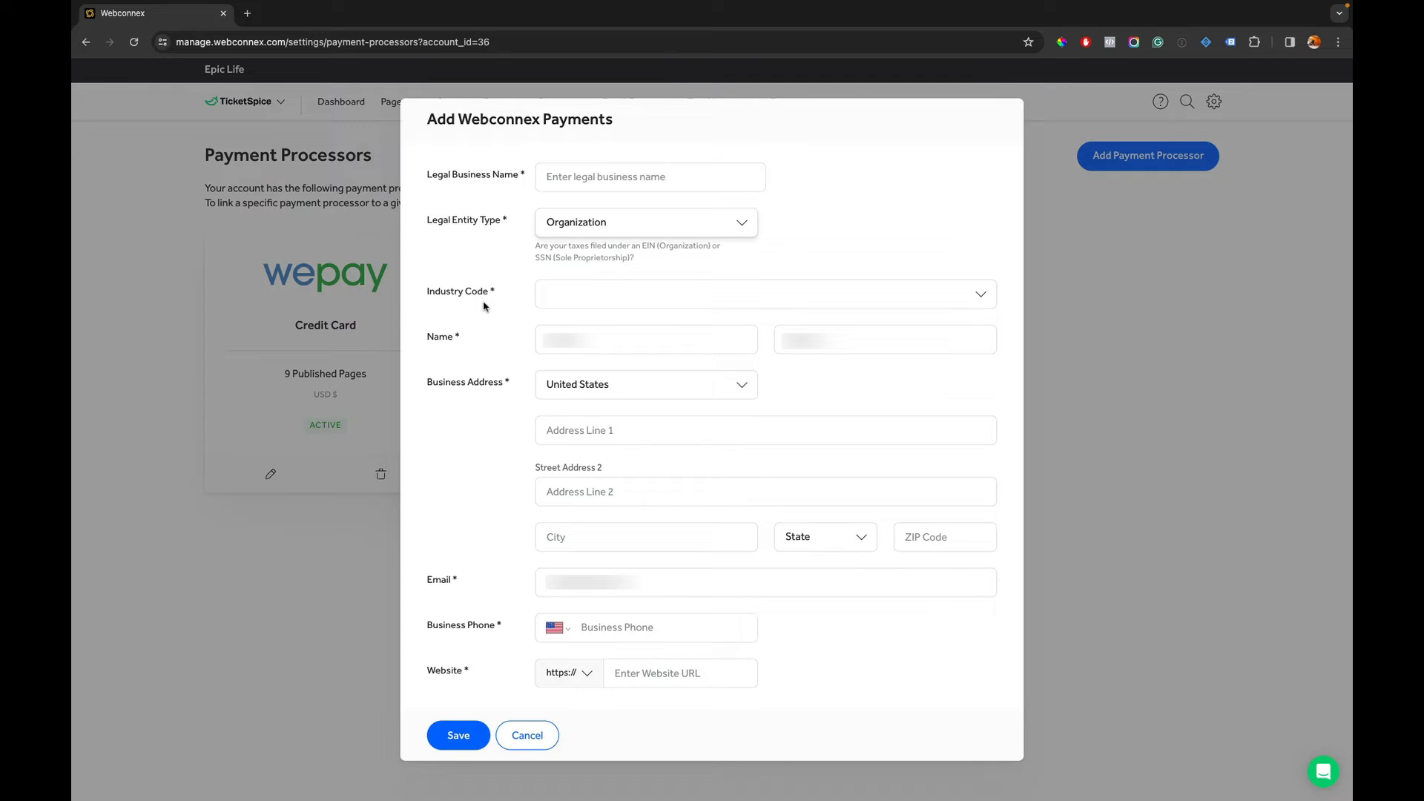
click(765, 294)
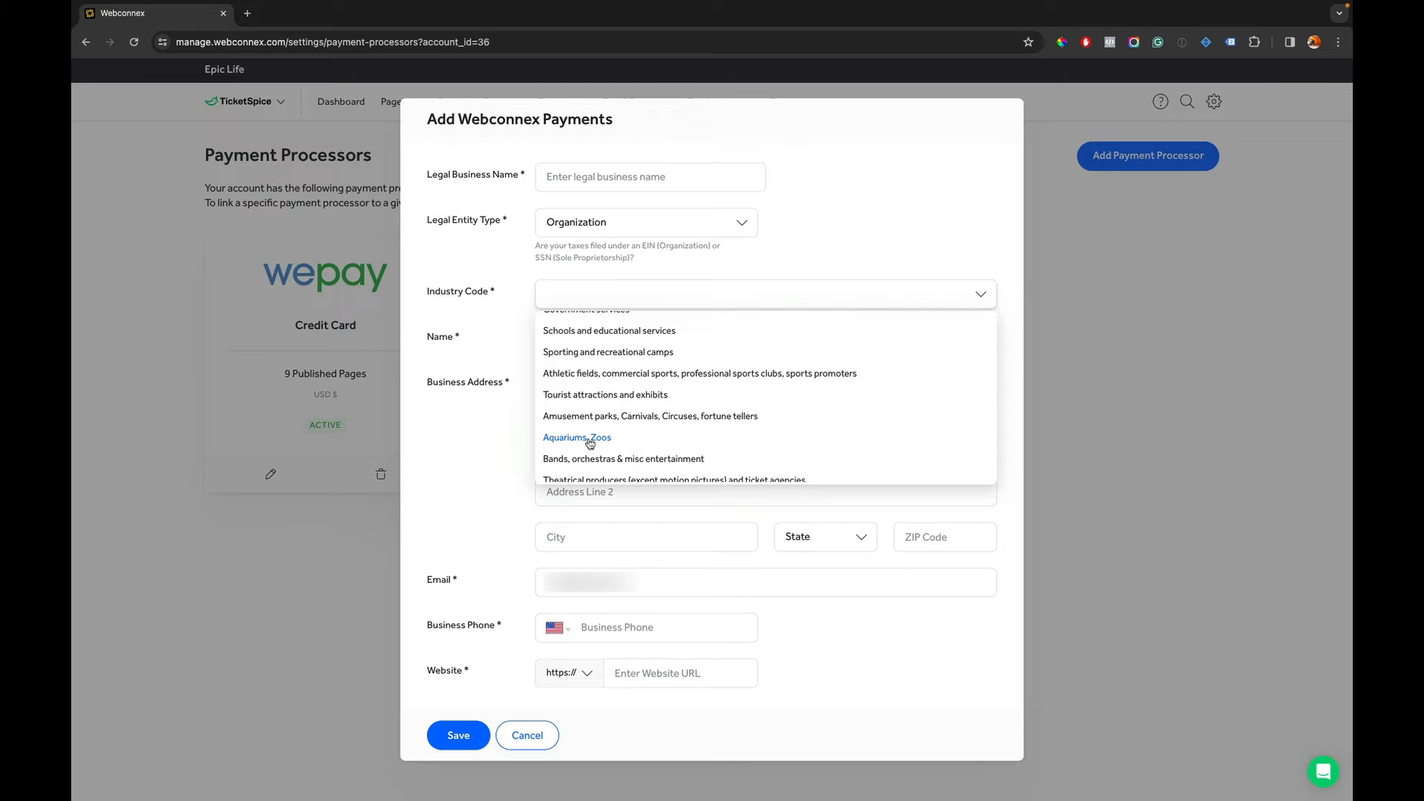
click(577, 437)
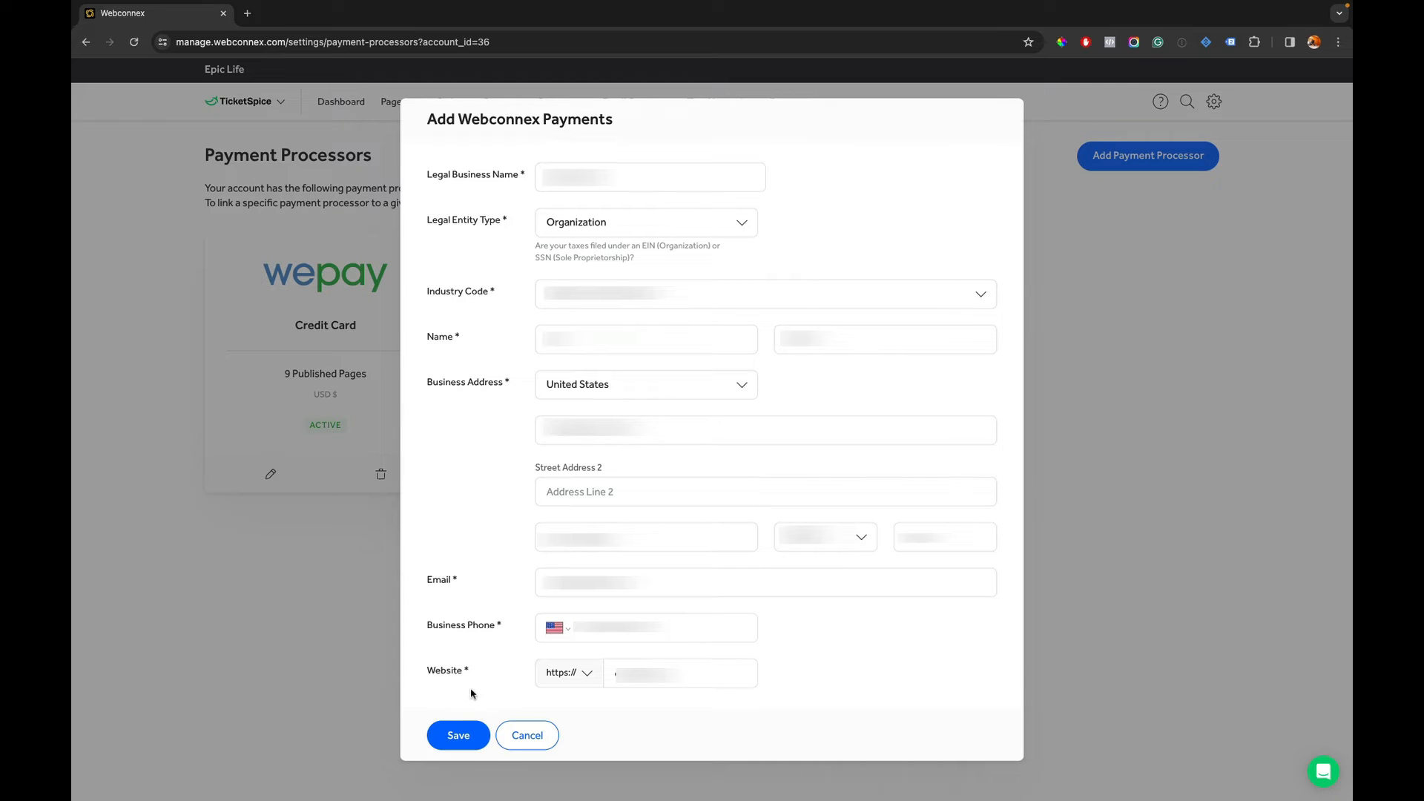
click(459, 736)
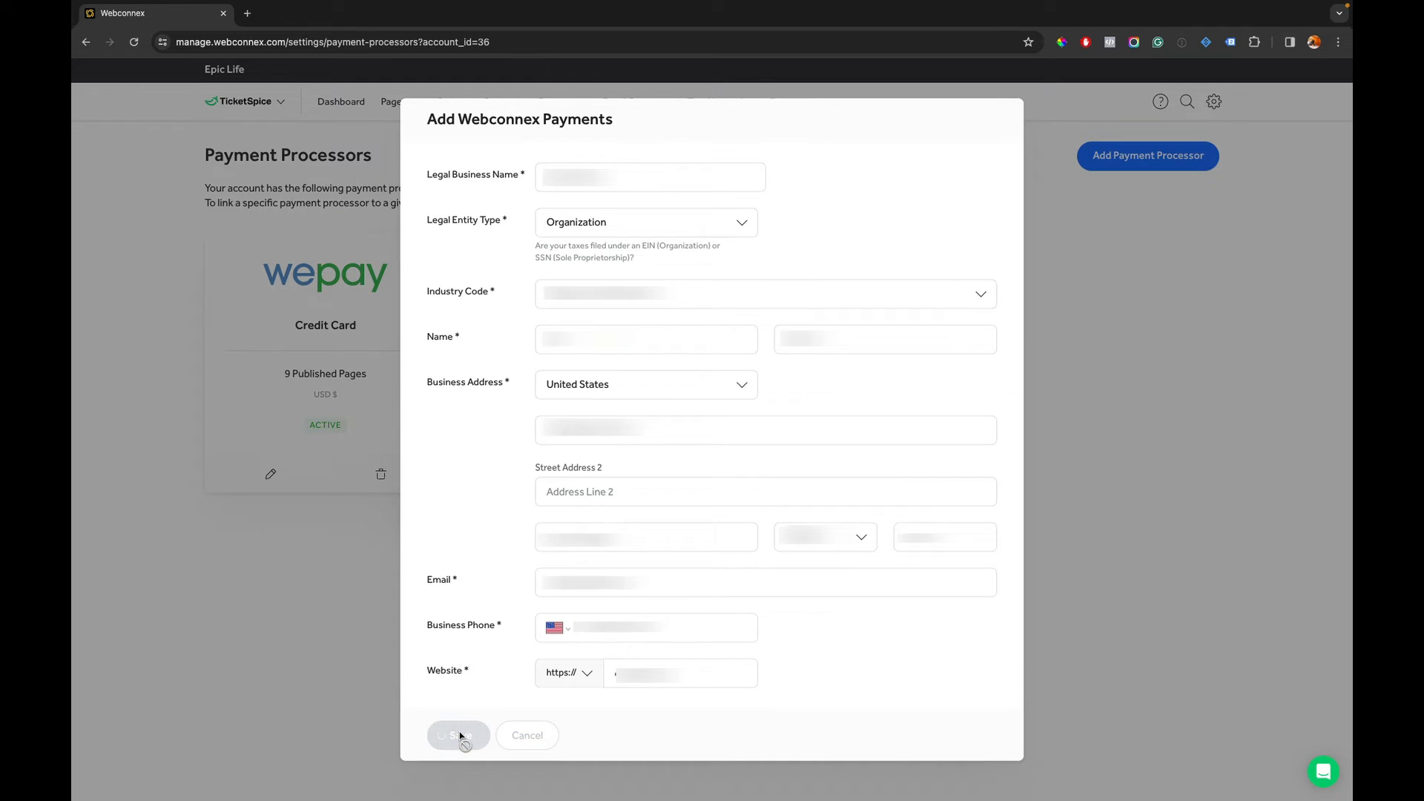
click(458, 736)
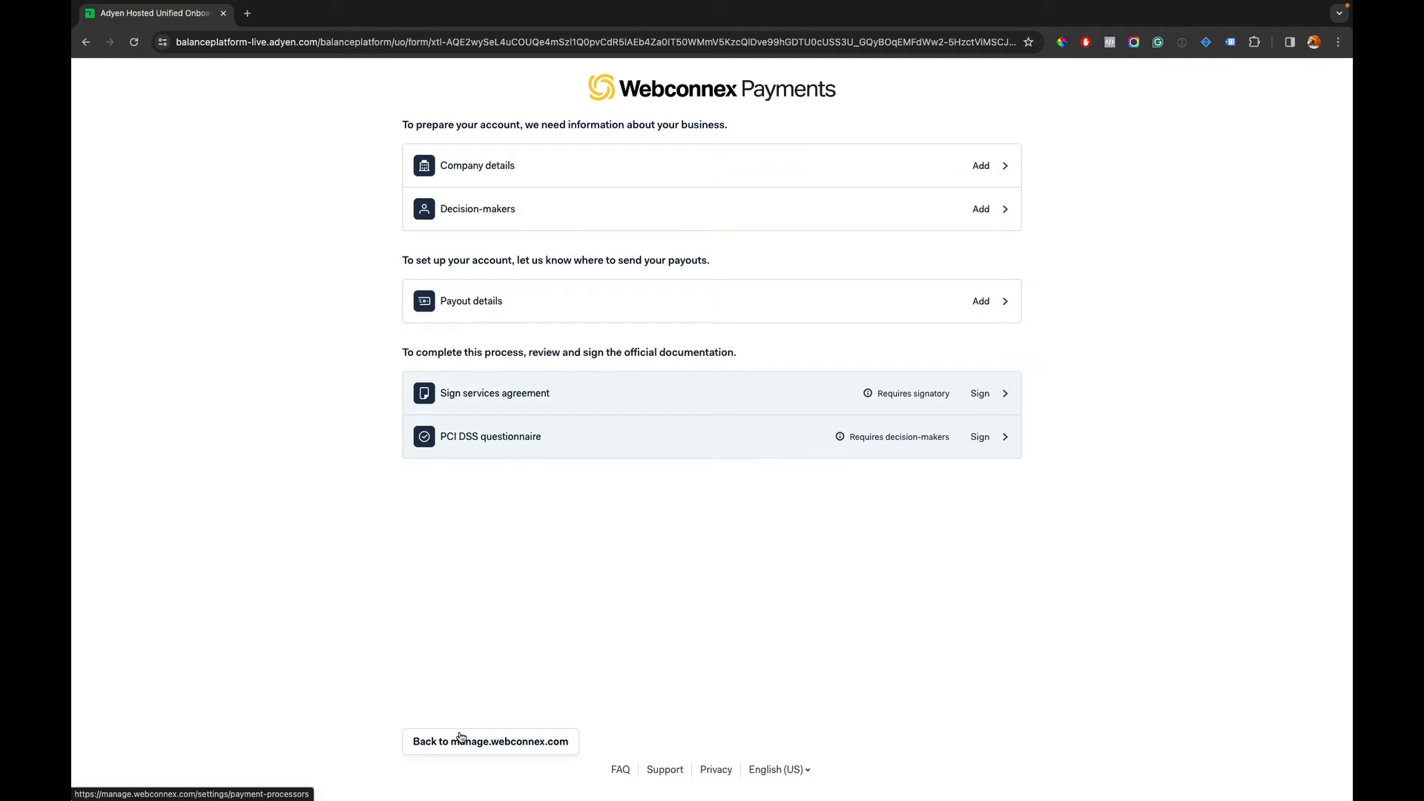
mouse_move(462, 707)
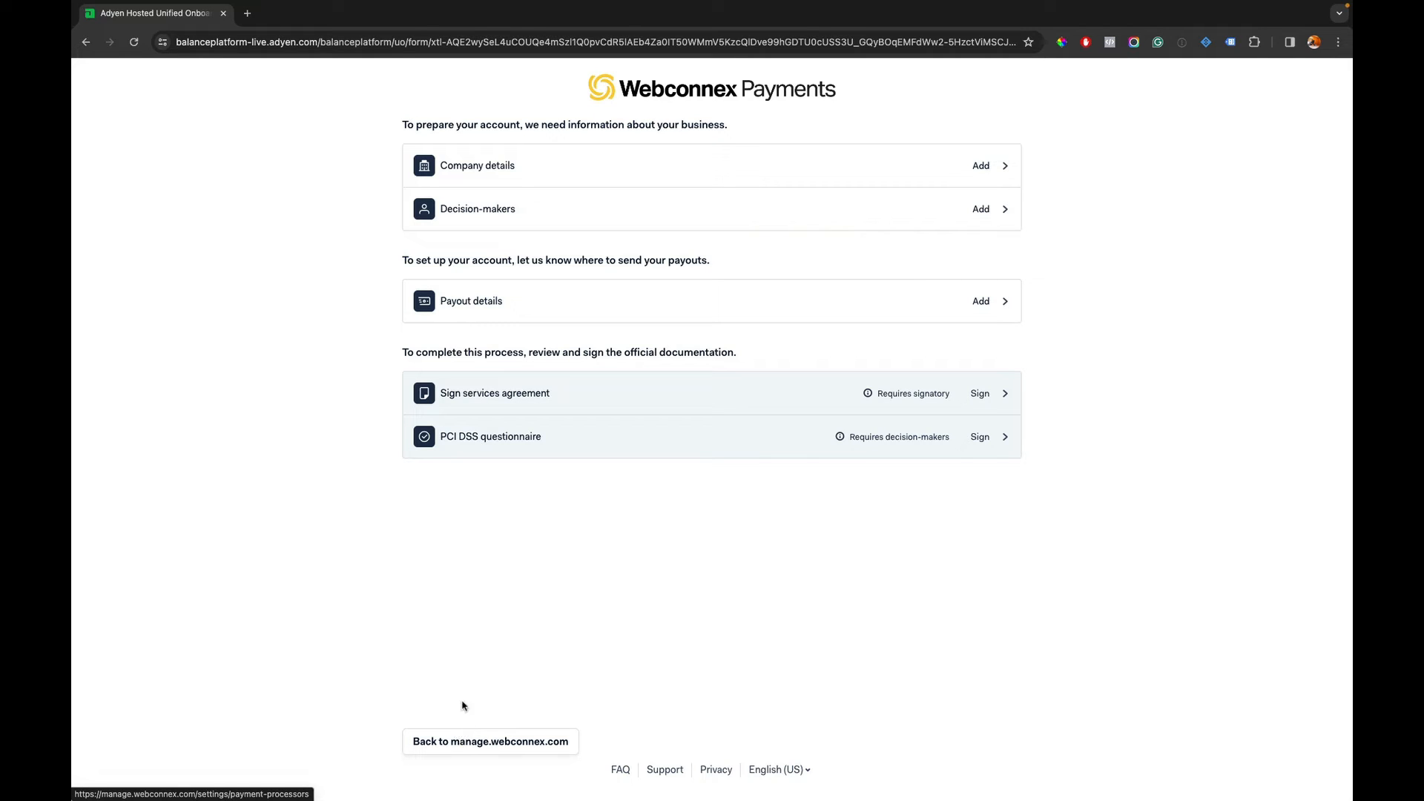
mouse_move(513, 177)
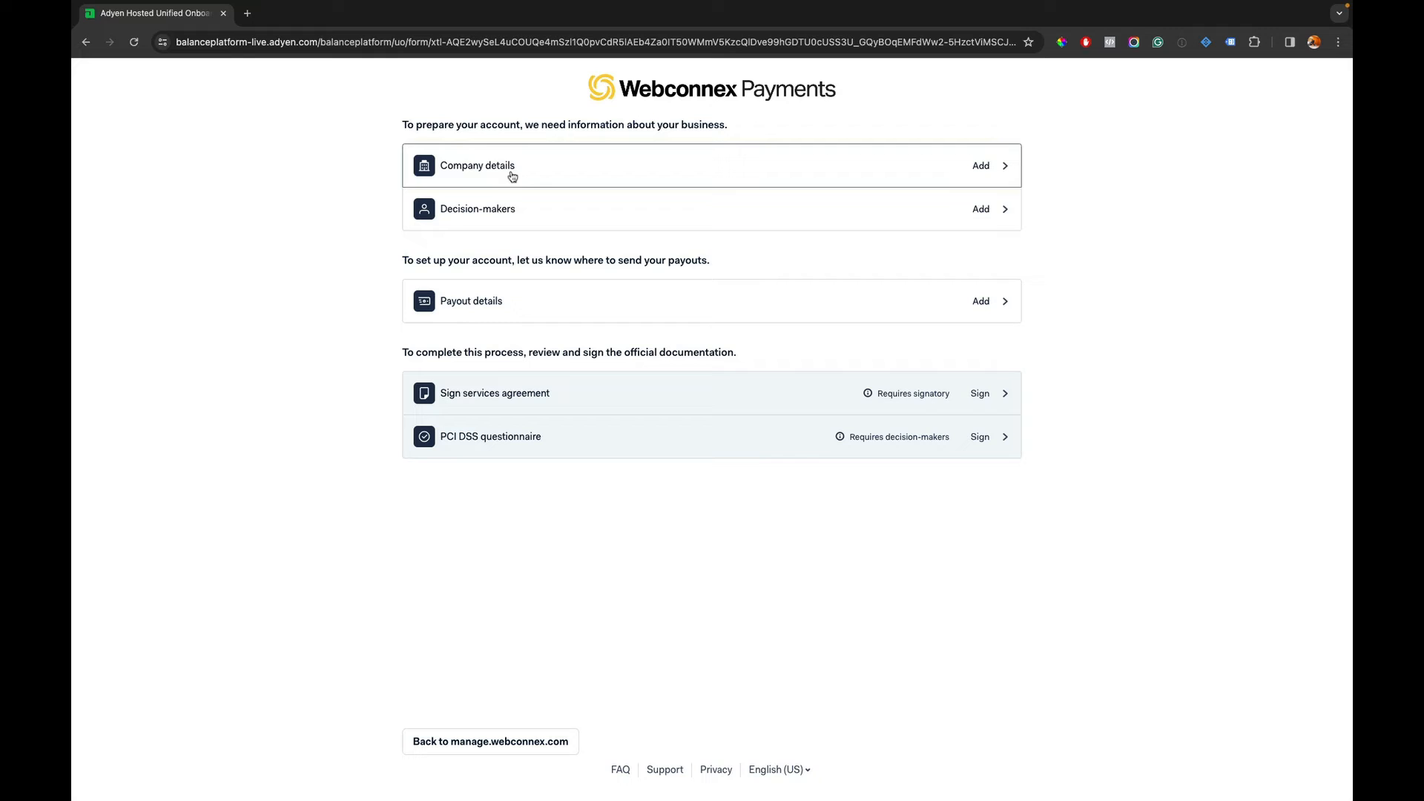
mouse_move(858, 391)
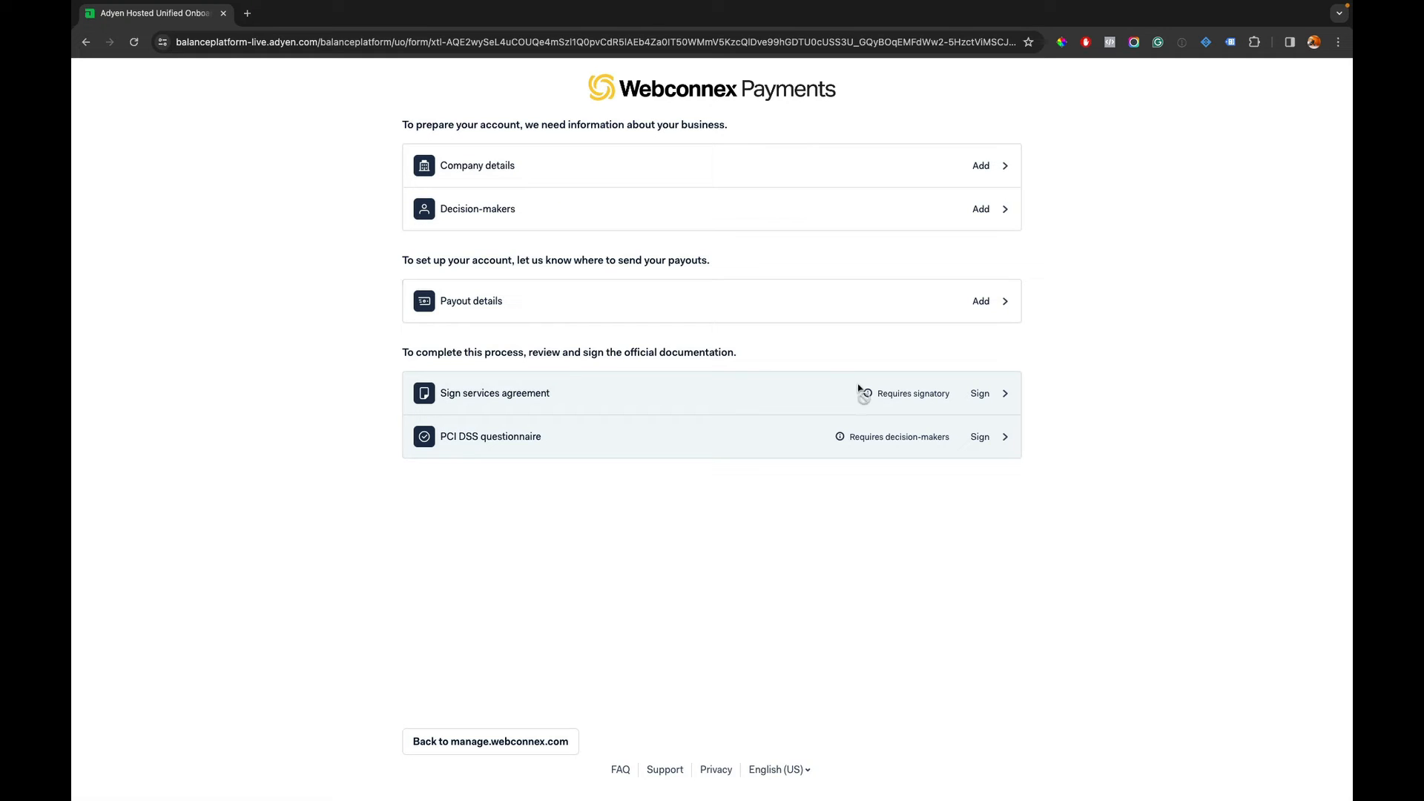
mouse_move(649, 400)
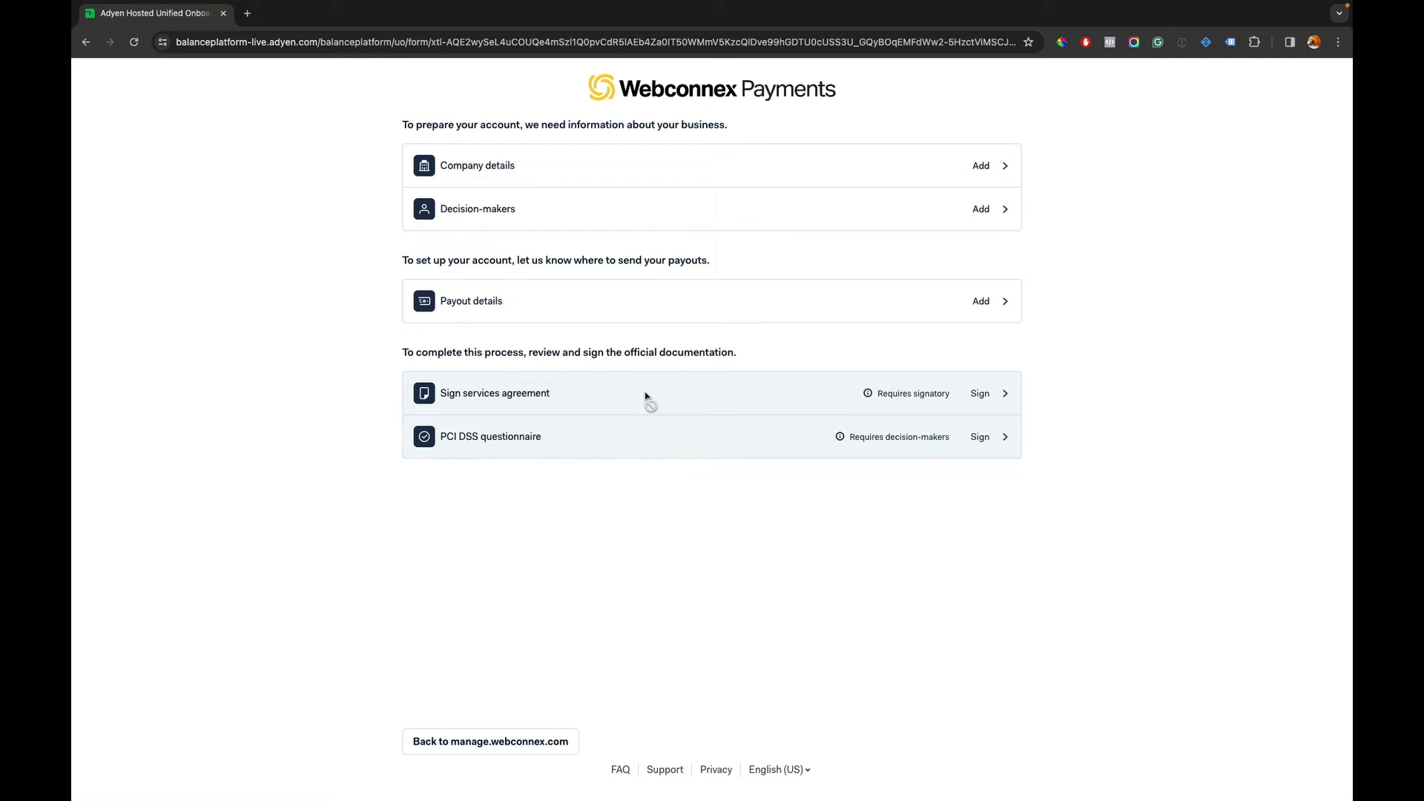
mouse_move(605, 598)
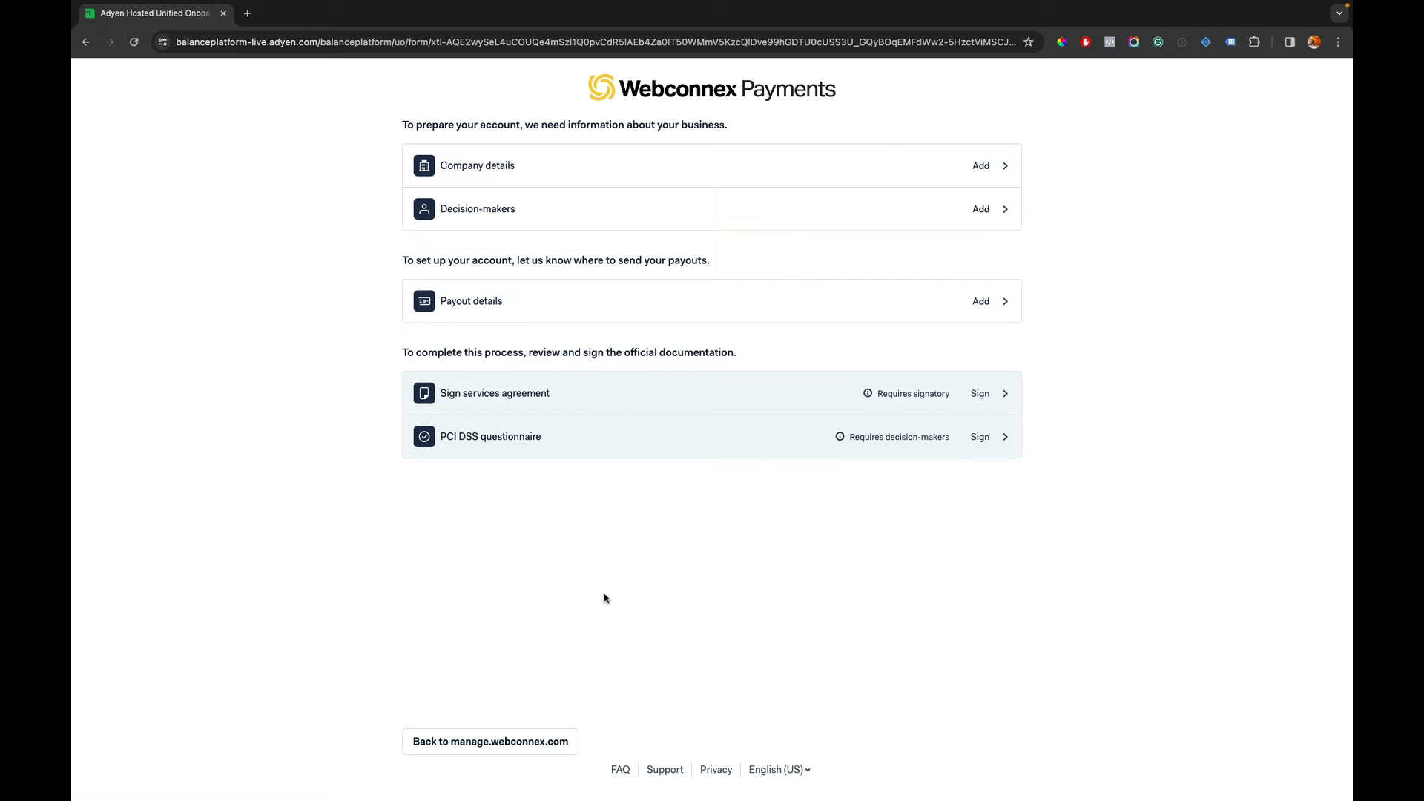
Leave the Adyen onboarding checklist via 'Back to manage.webconnex.com'.
click(490, 741)
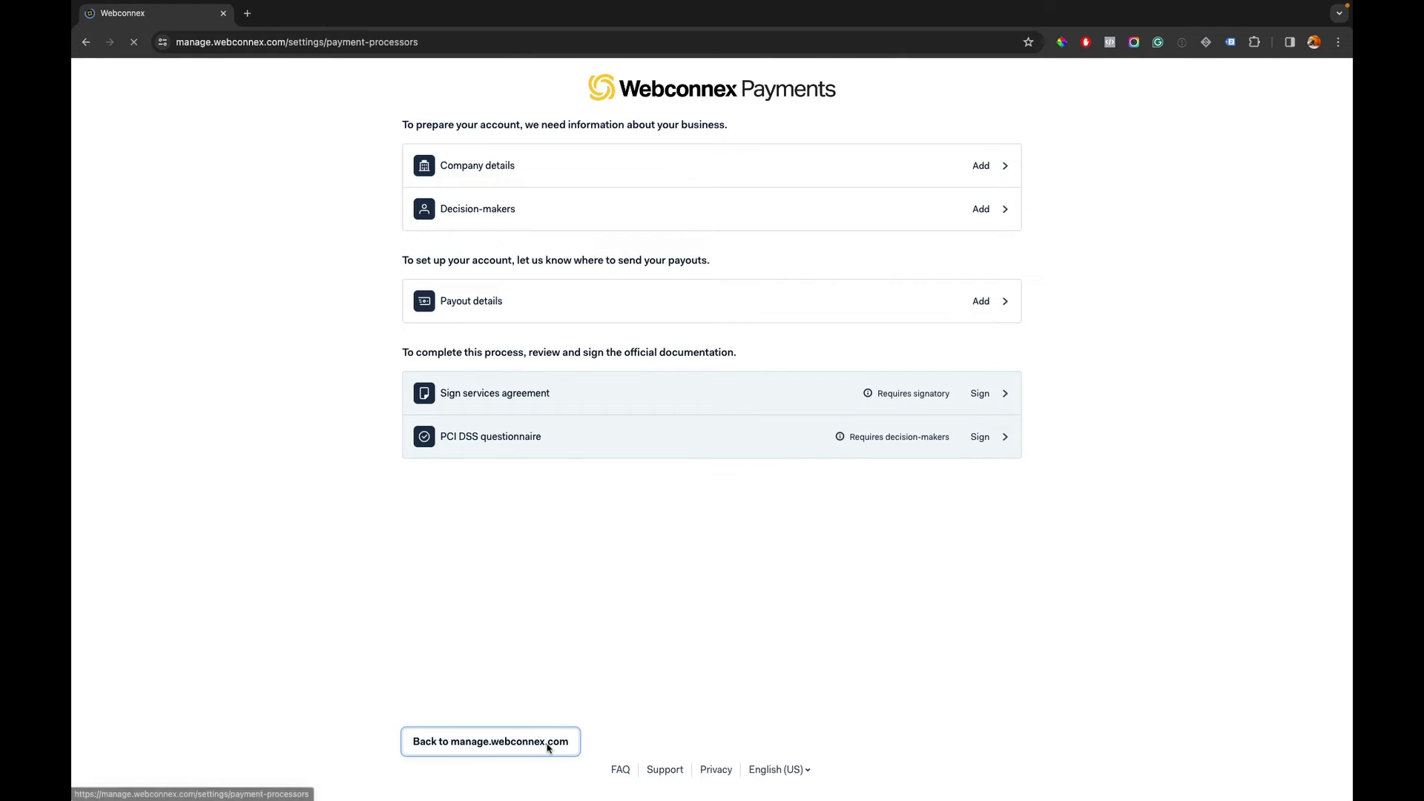
Return to the payment processors list, then go to the Pages list.
click(490, 741)
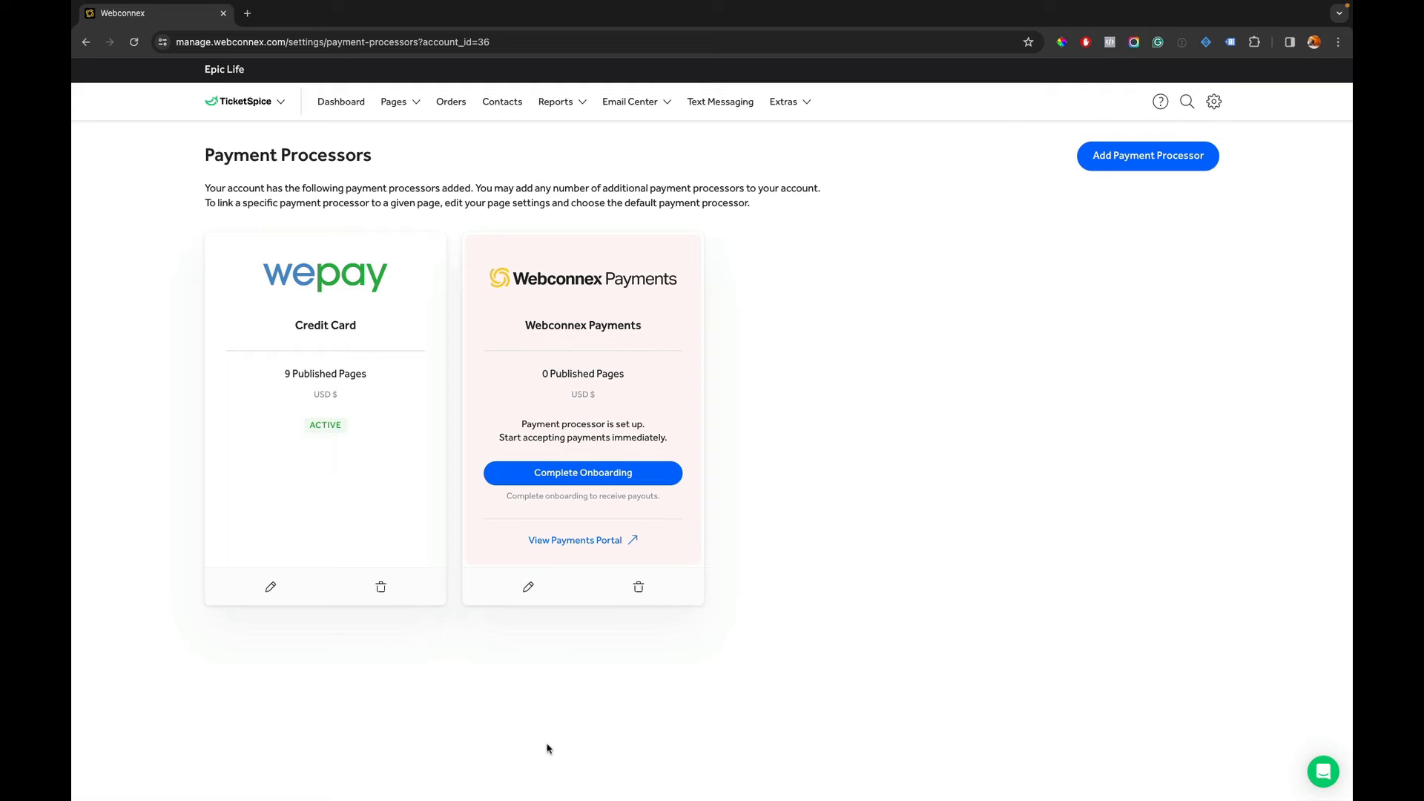
mouse_move(551, 733)
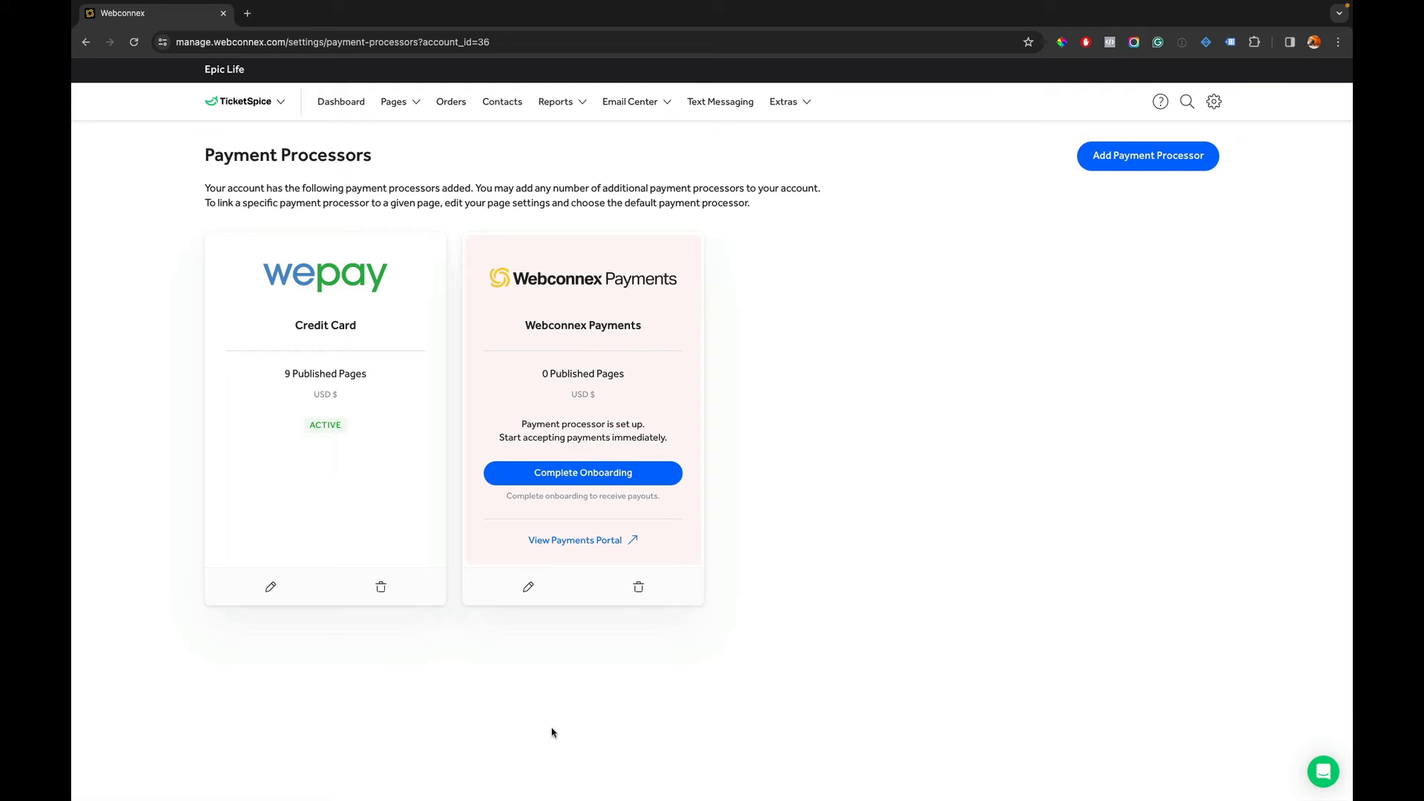
mouse_move(582, 473)
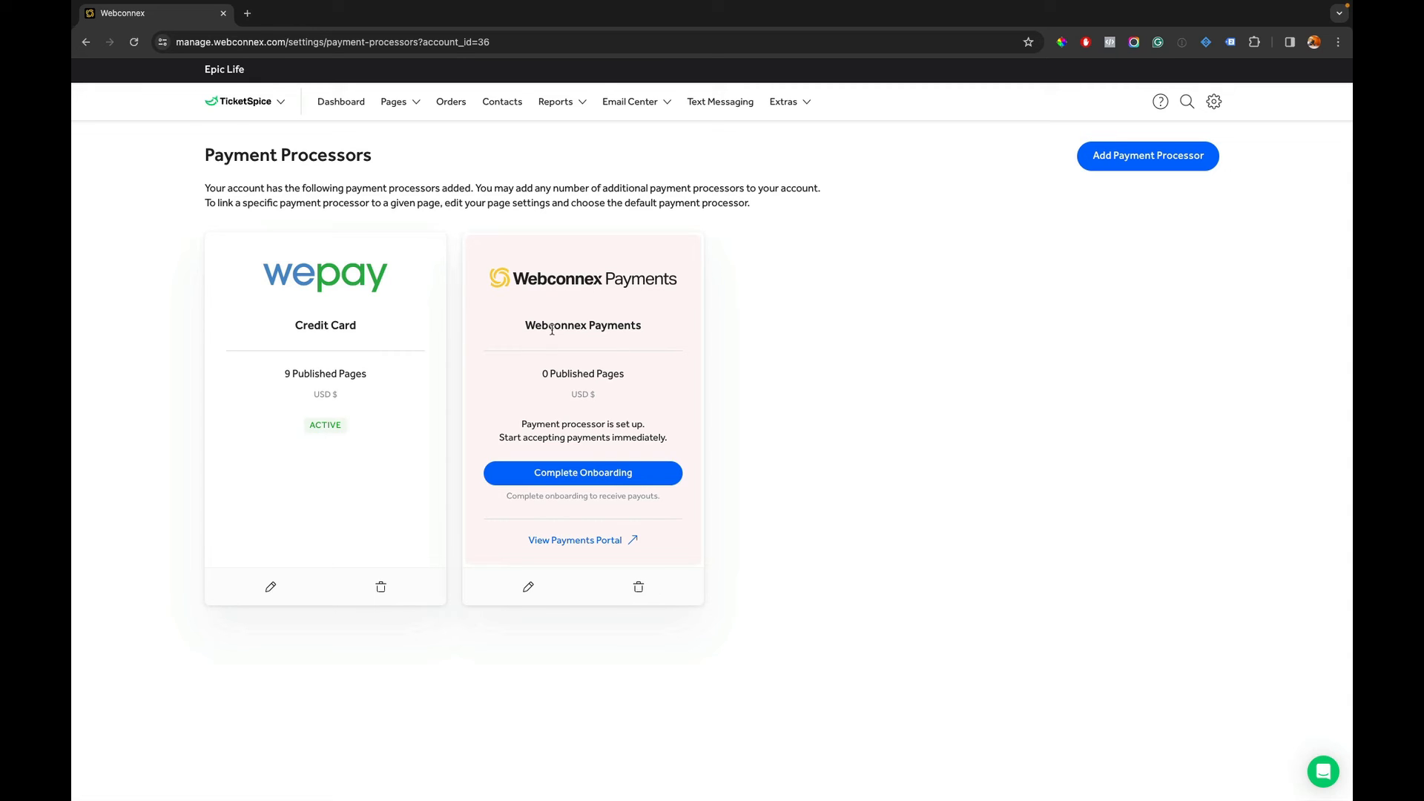
click(394, 101)
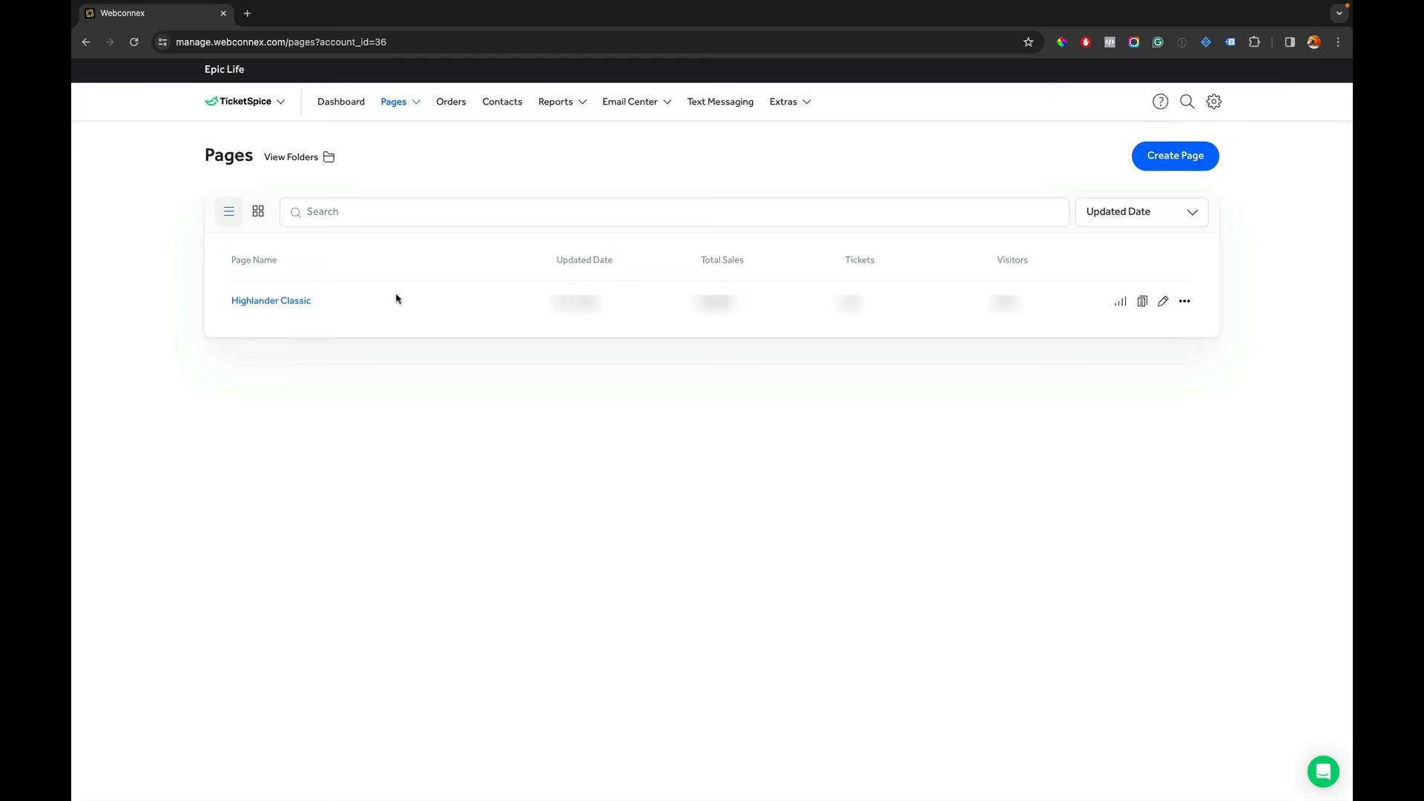
mouse_move(1164, 300)
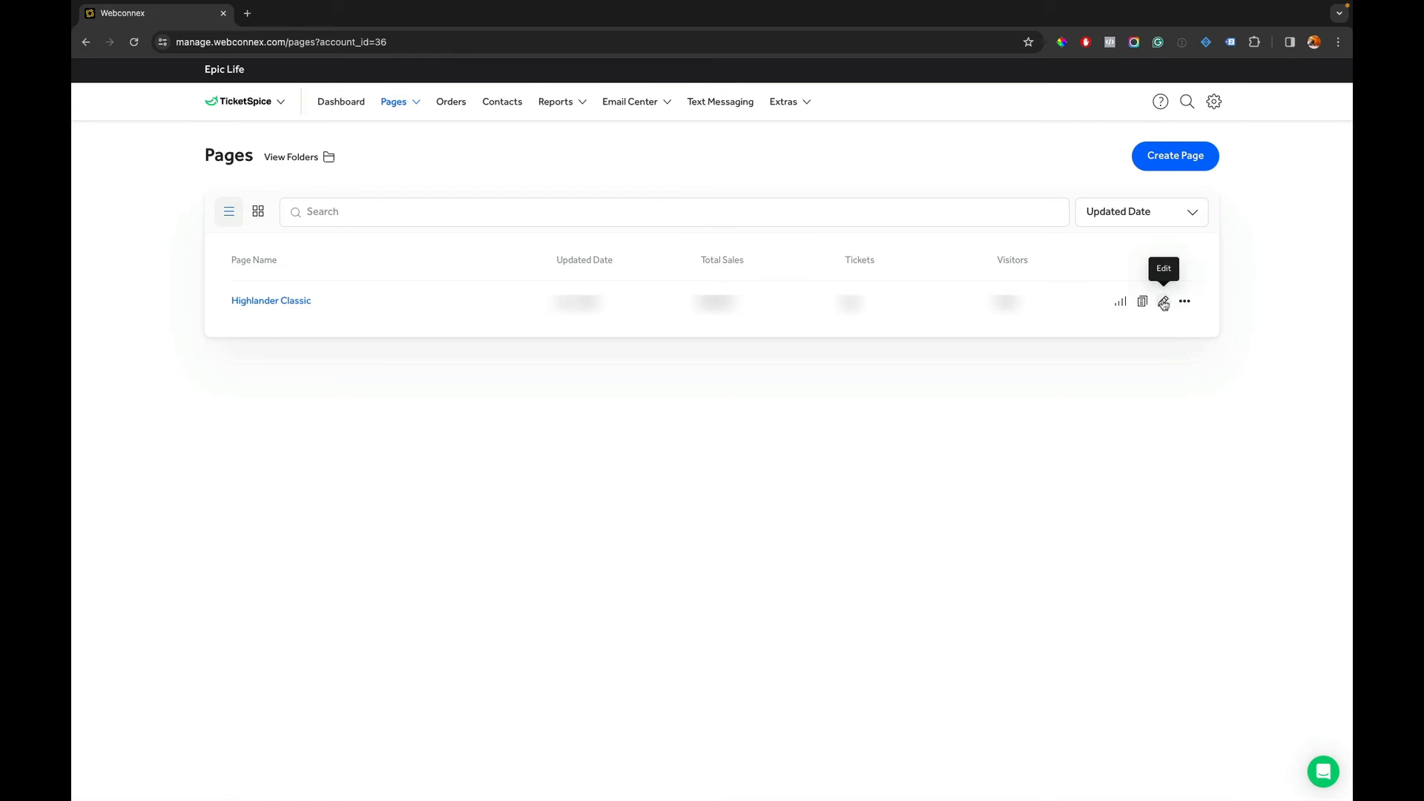
Edit the Highlander Classic page and show its Payment Methods settings.
click(1164, 301)
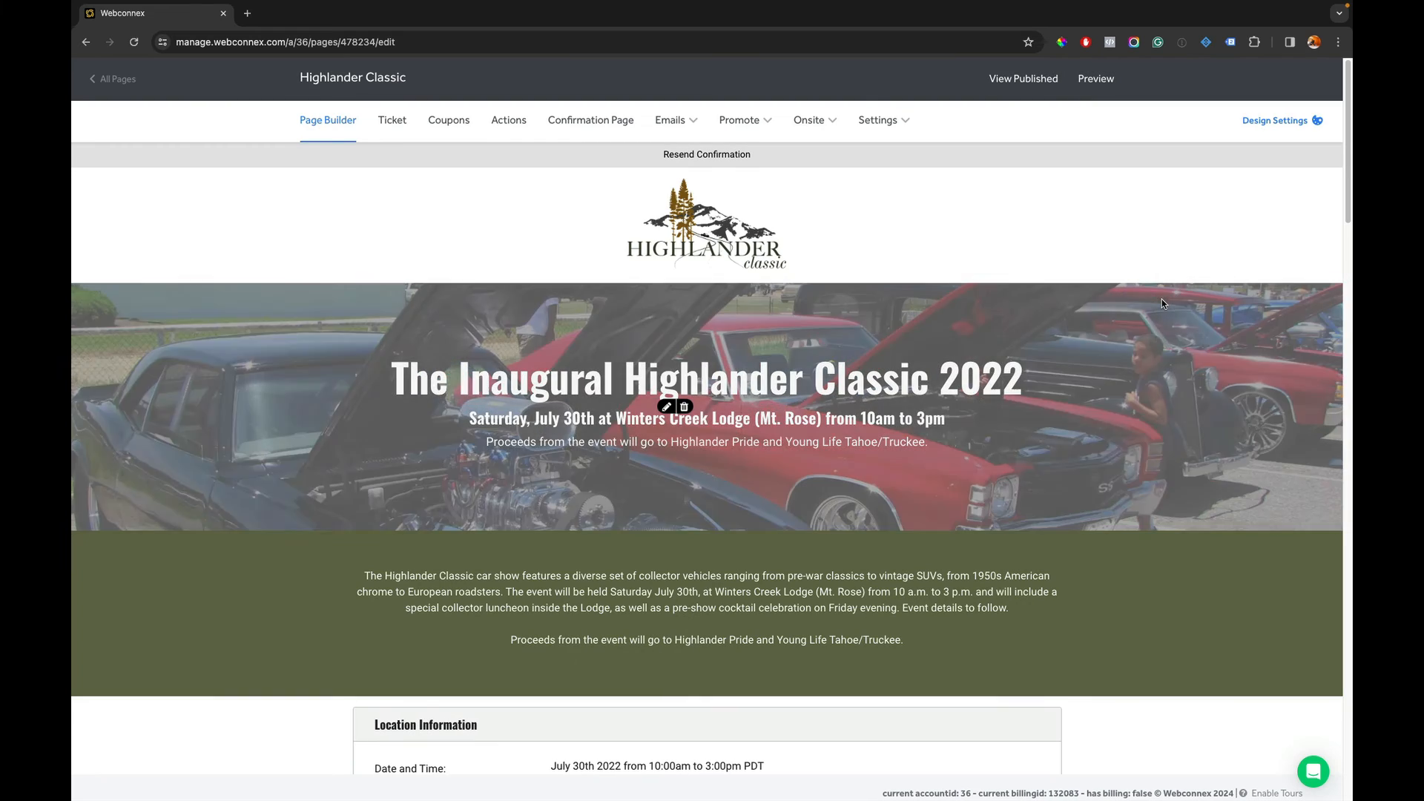
click(879, 120)
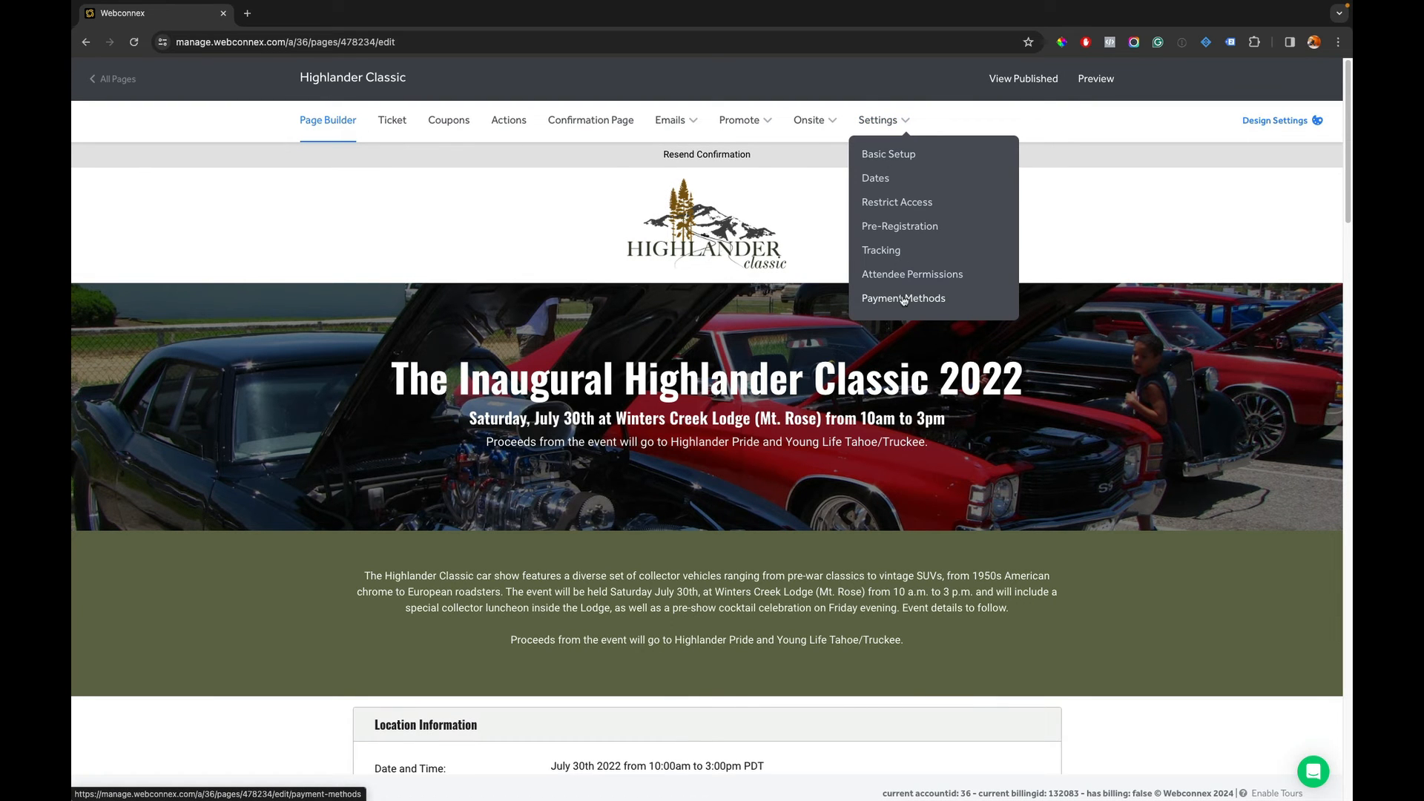
click(903, 298)
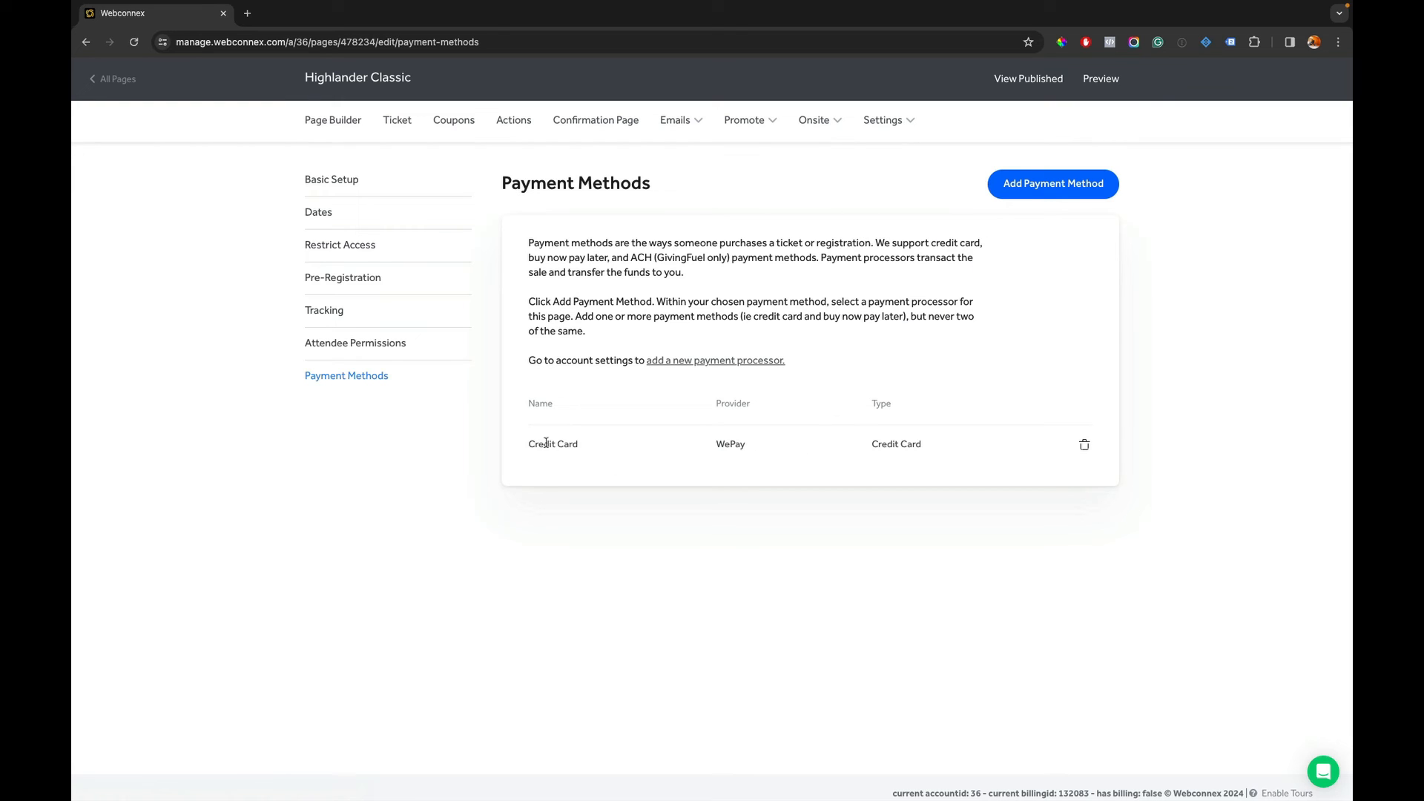
mouse_move(746, 444)
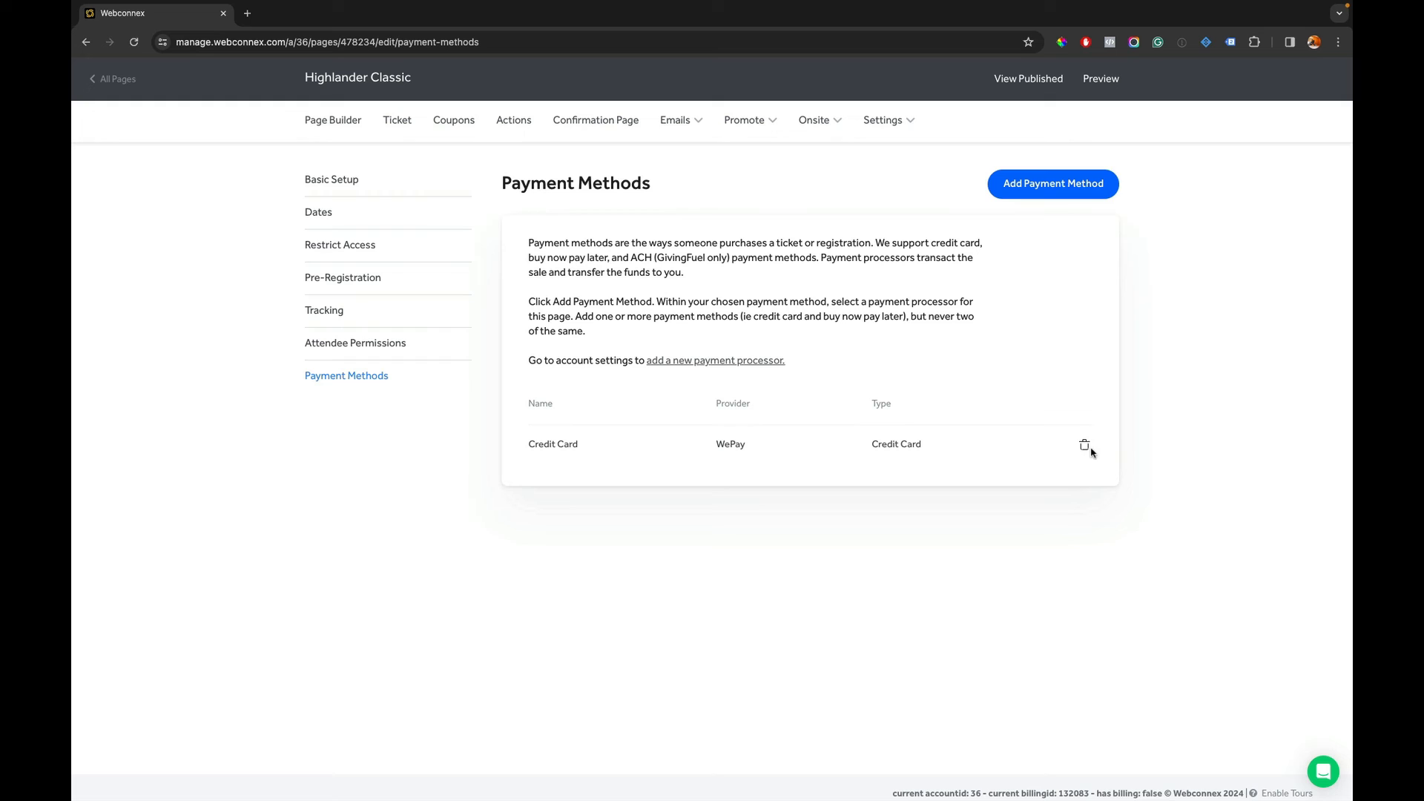
Delete the WePay Credit Card method and add Webconnex Payments as the page's payment method.
text(de)
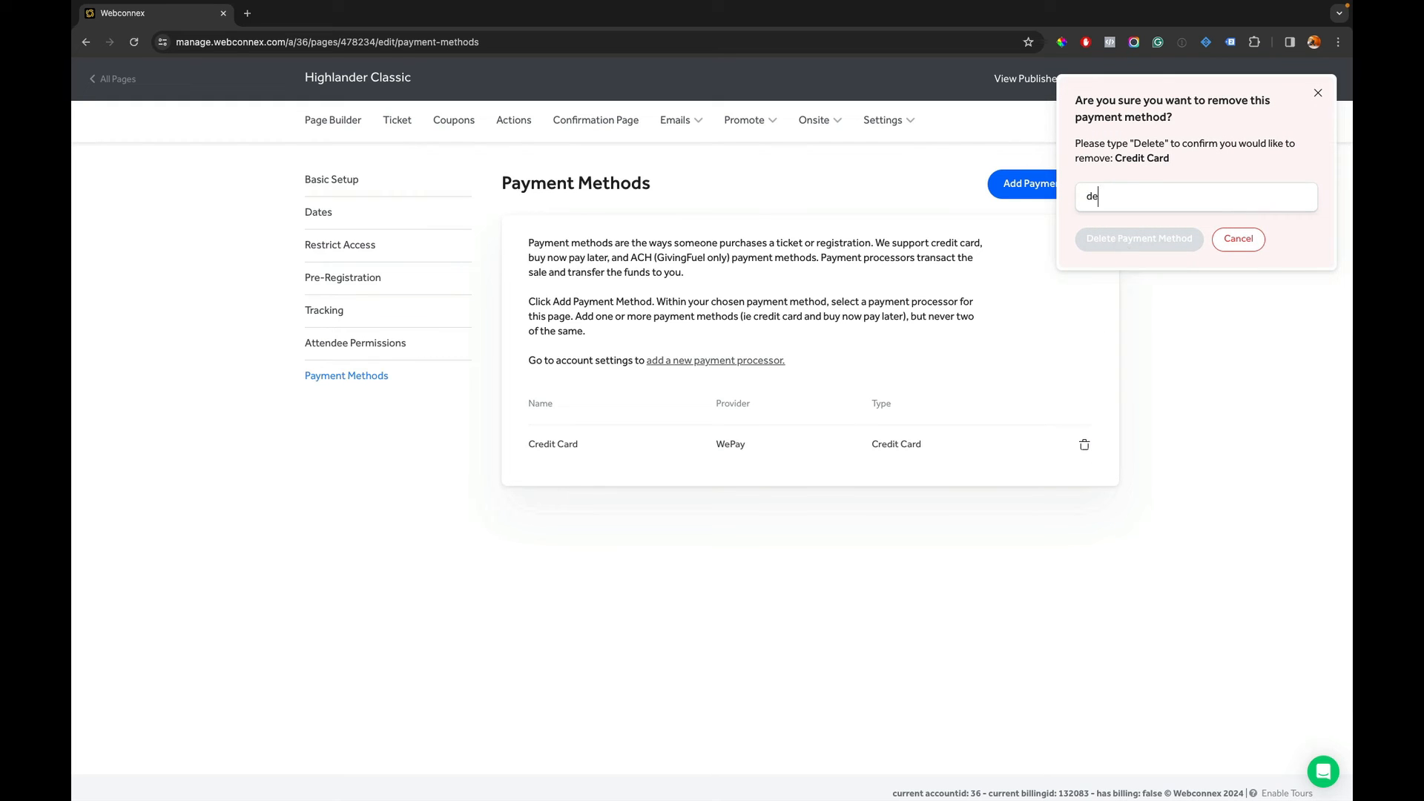
click(1138, 239)
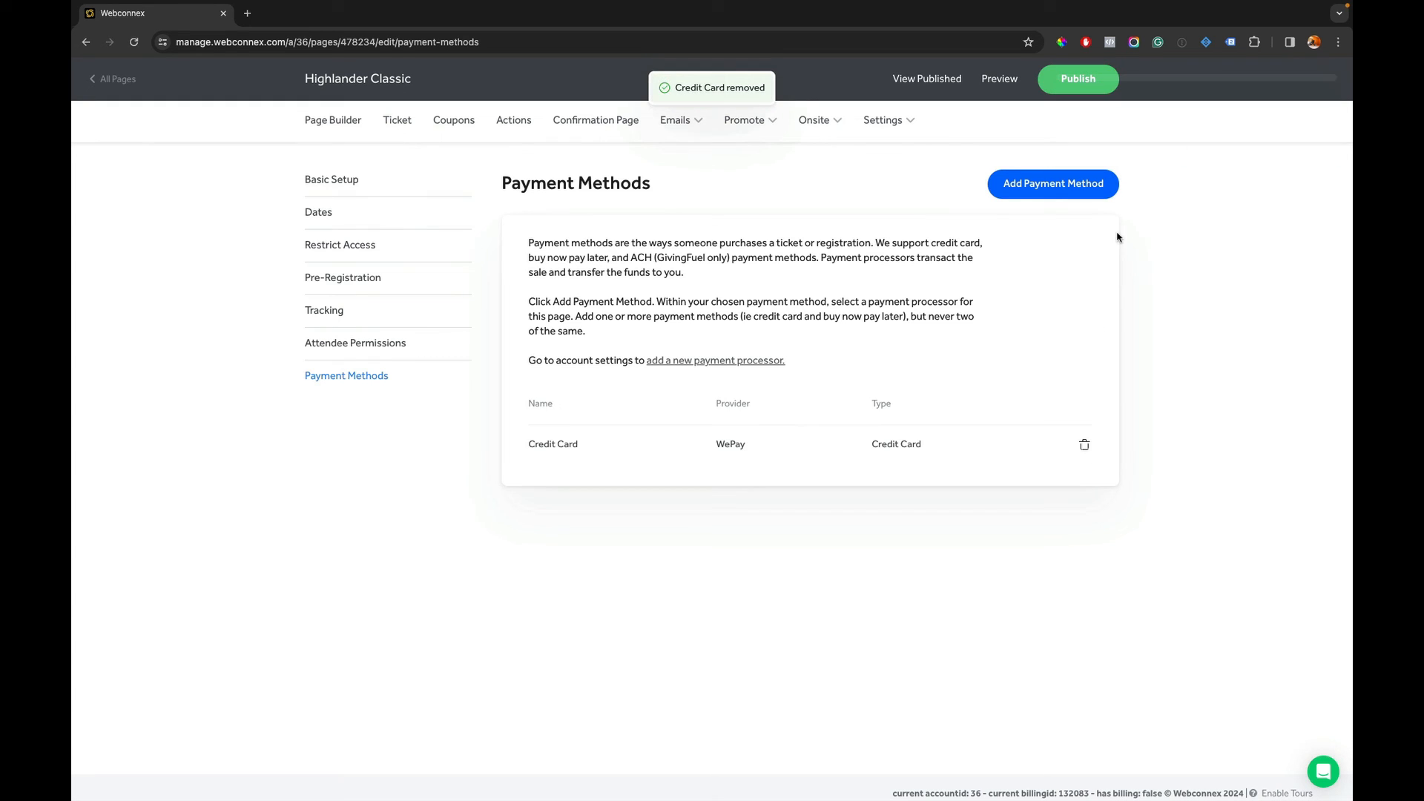
click(1053, 183)
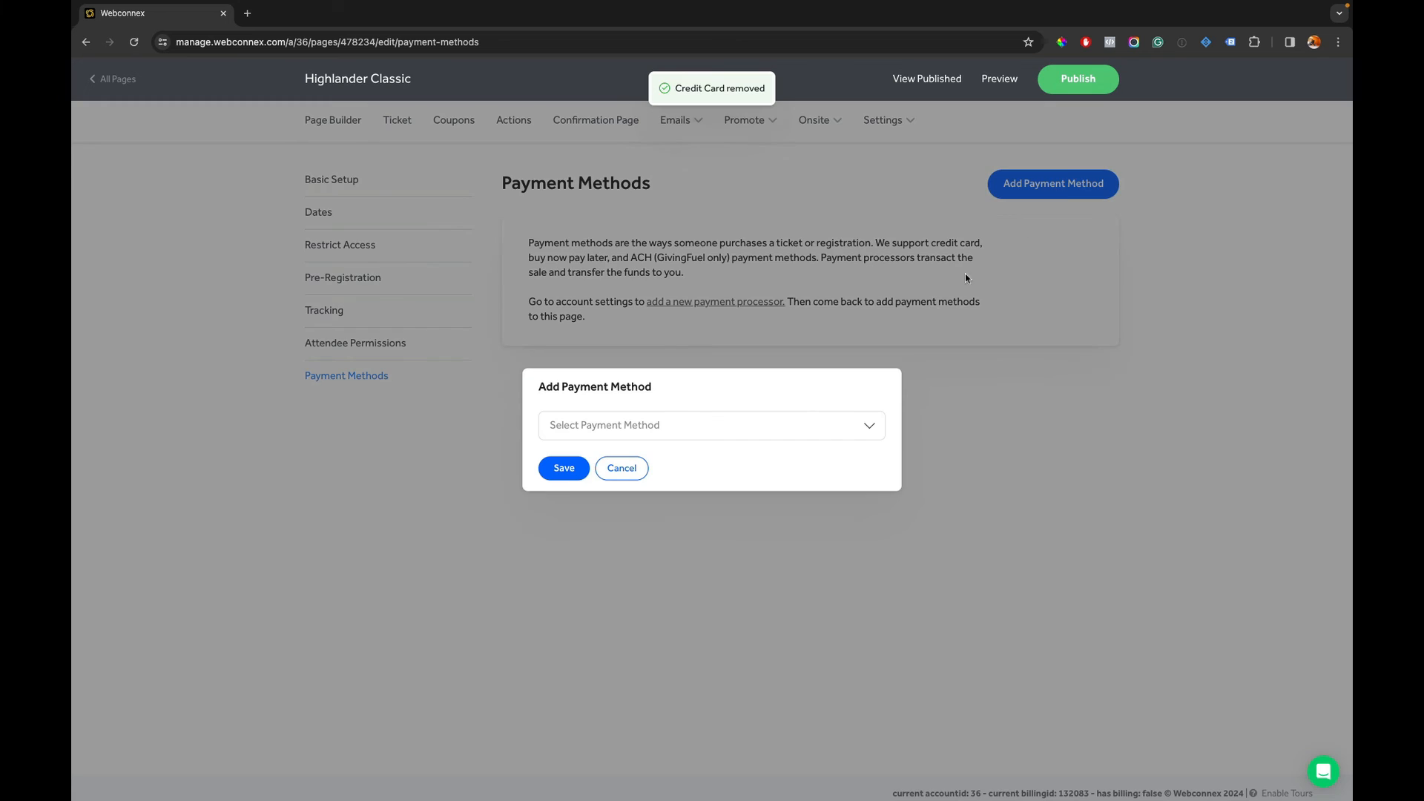
click(711, 425)
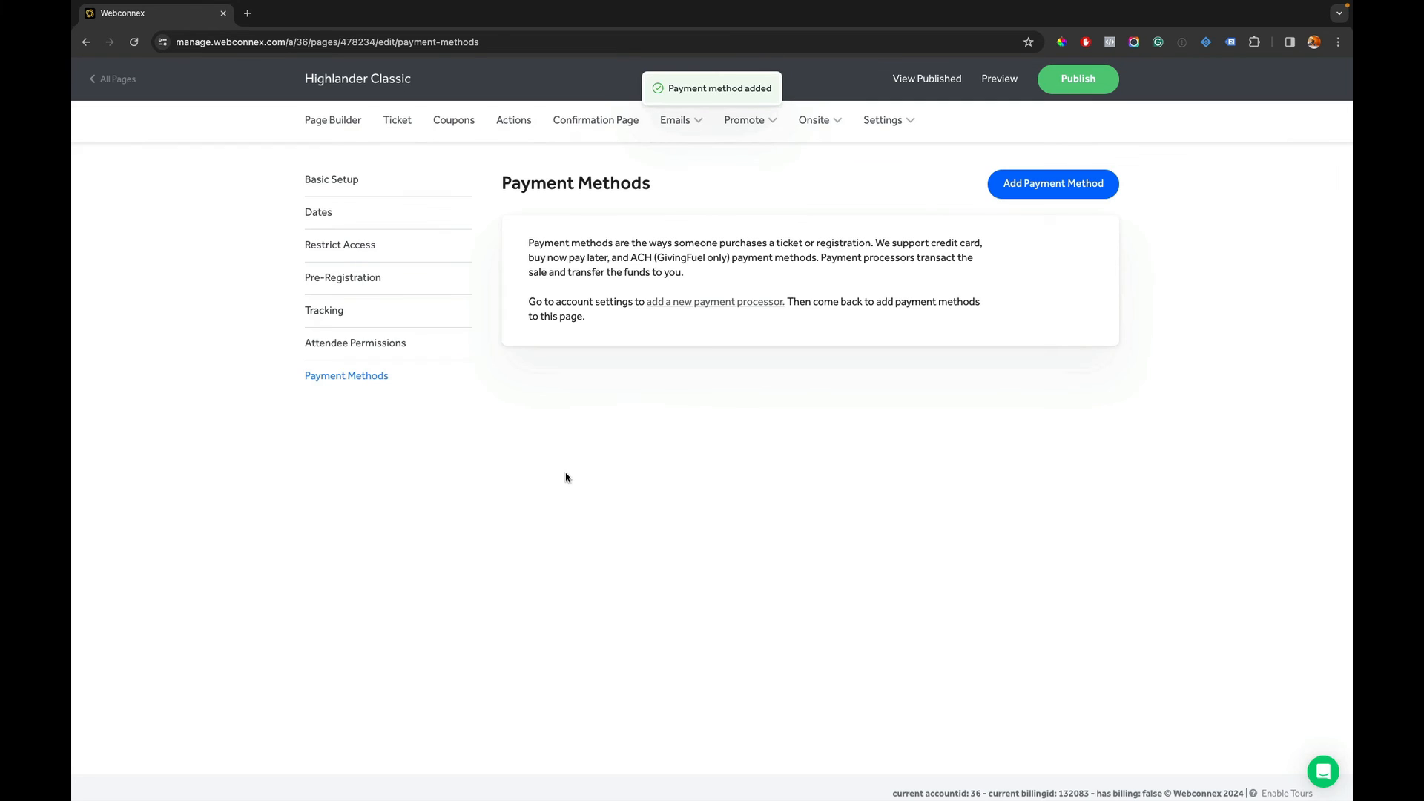
click(1052, 183)
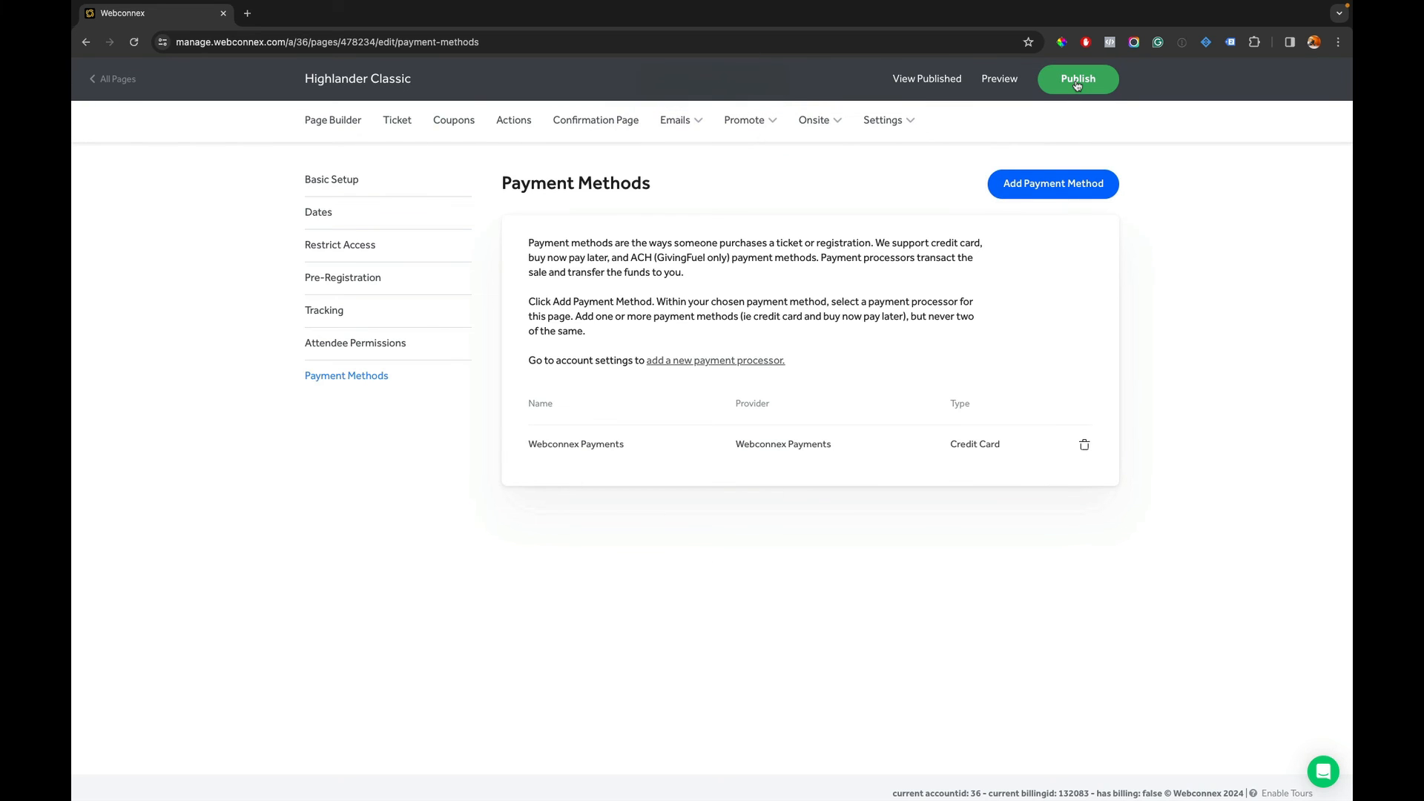
Publish the Highlander Classic page and dismiss the 'Successfully Published' dialog.
click(1077, 80)
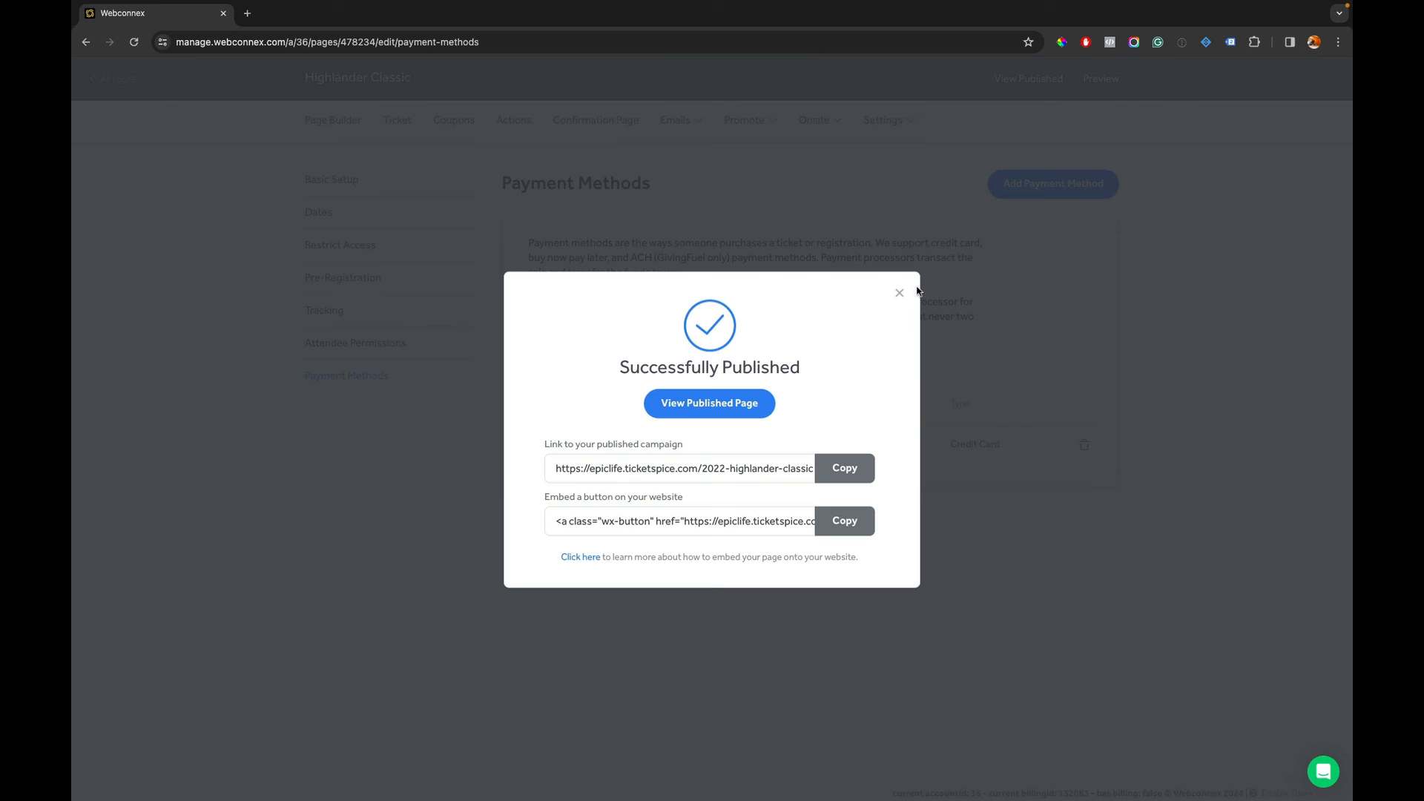
click(899, 293)
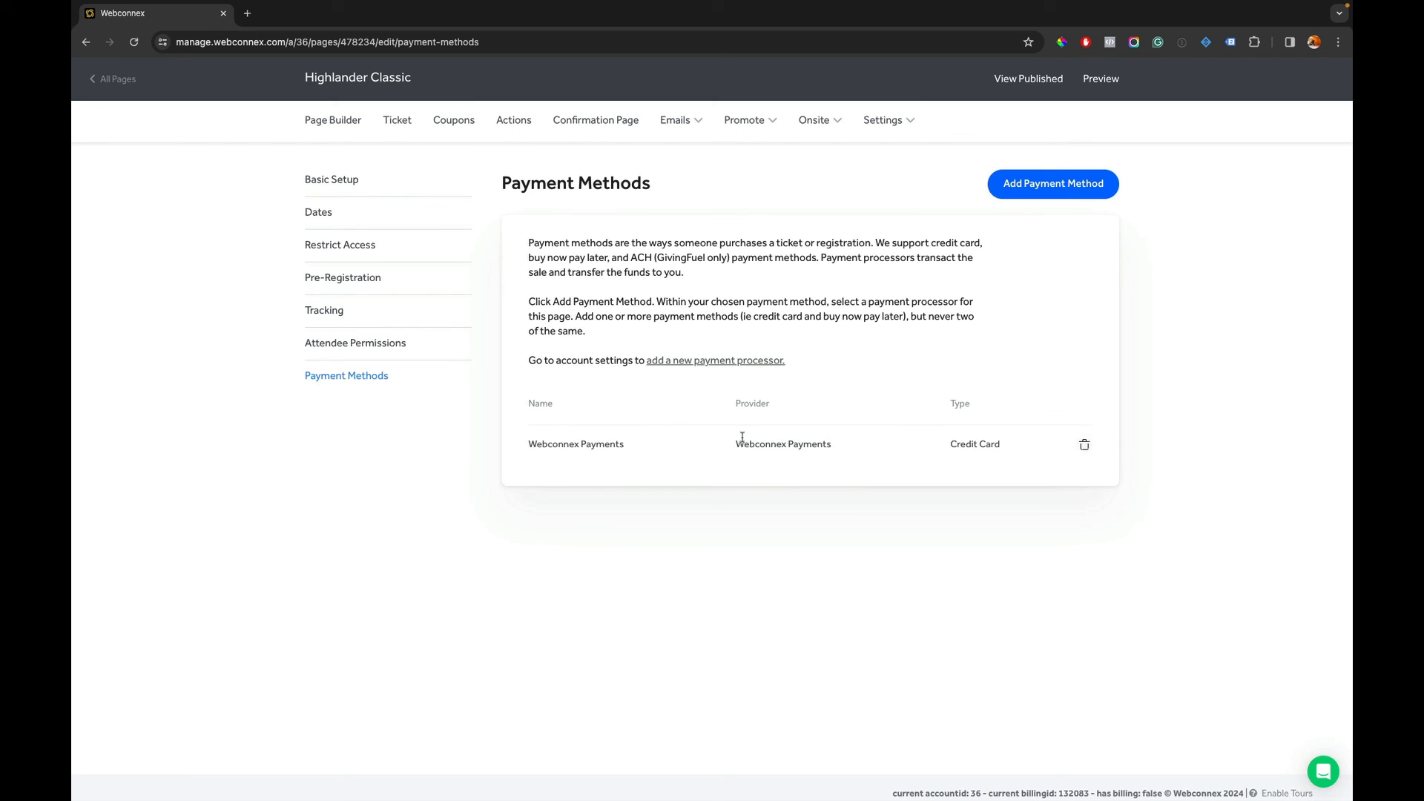
mouse_move(788, 477)
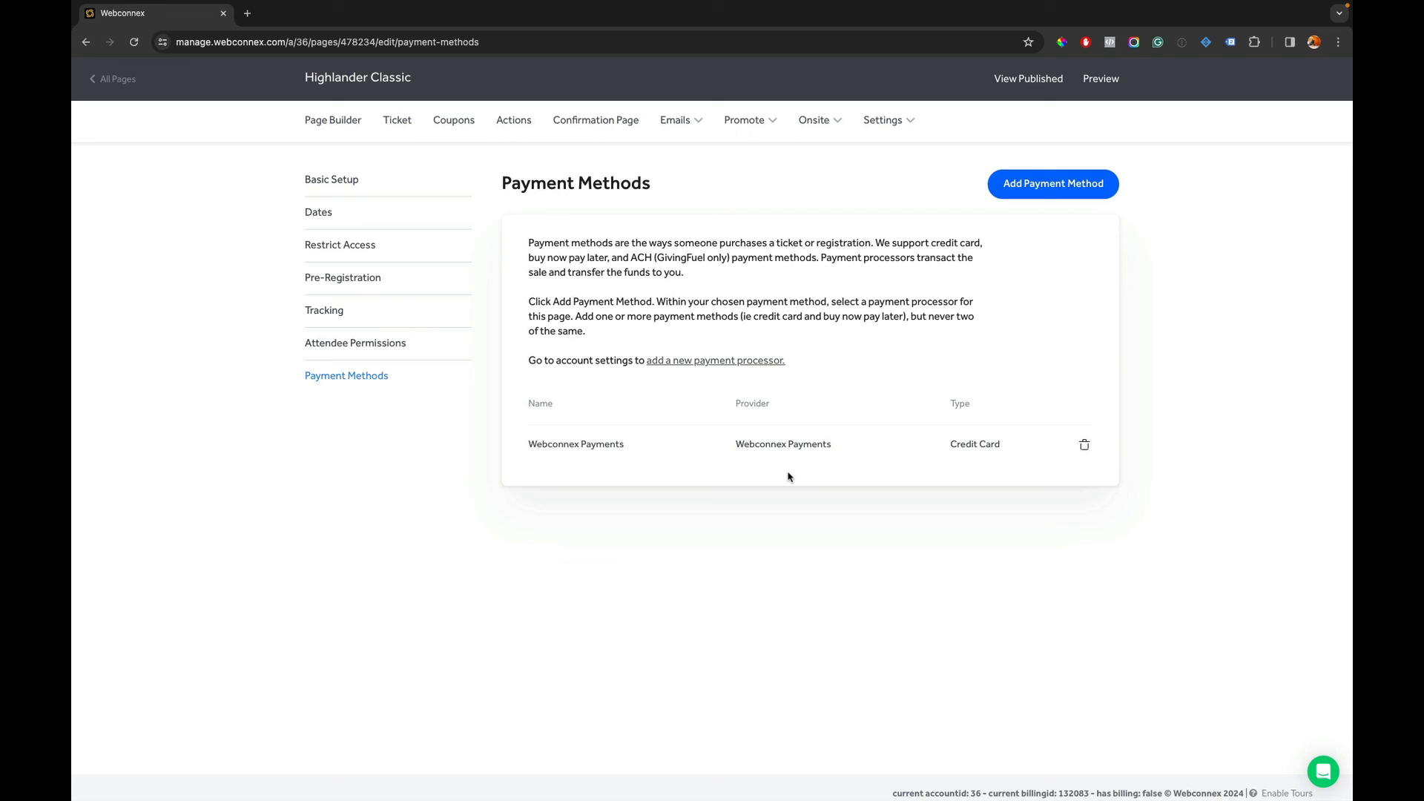